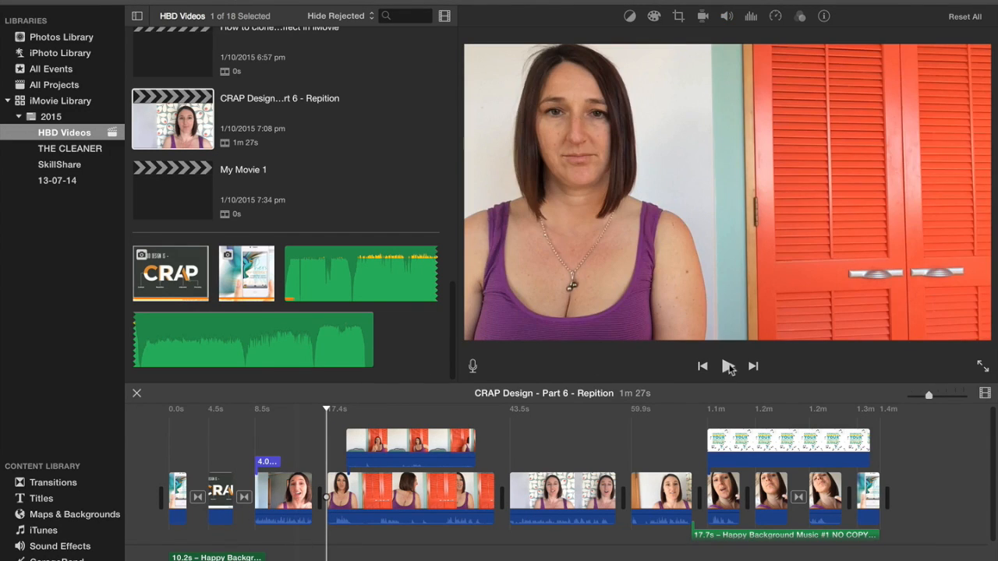
Play the project in the viewer from the overlaid clips onward
click(724, 366)
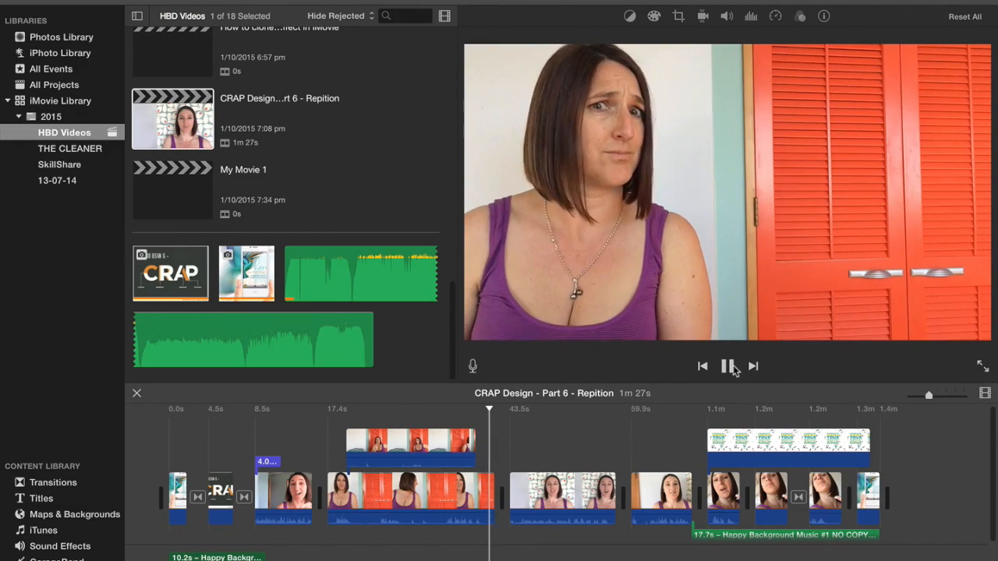
click(726, 366)
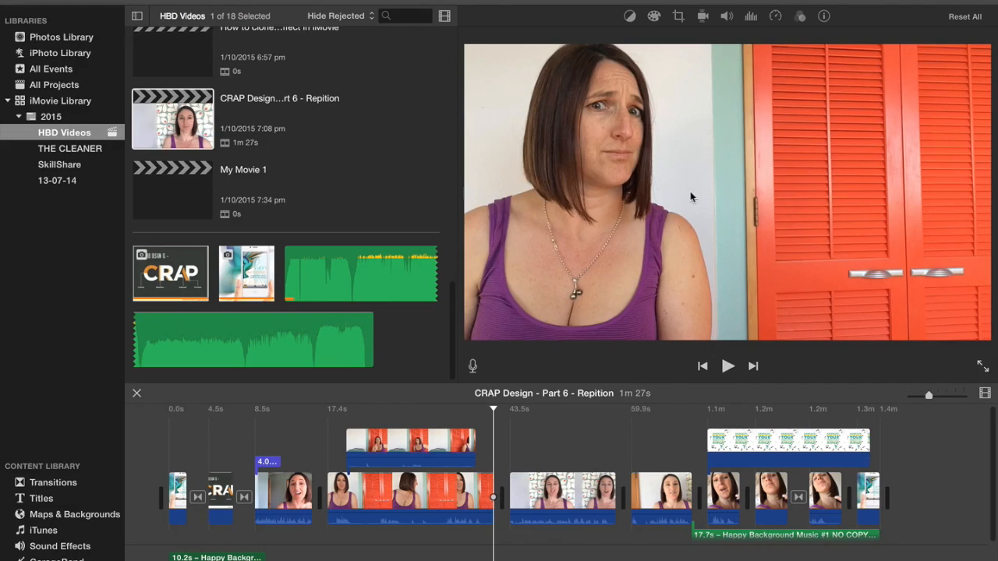
mouse_move(717, 237)
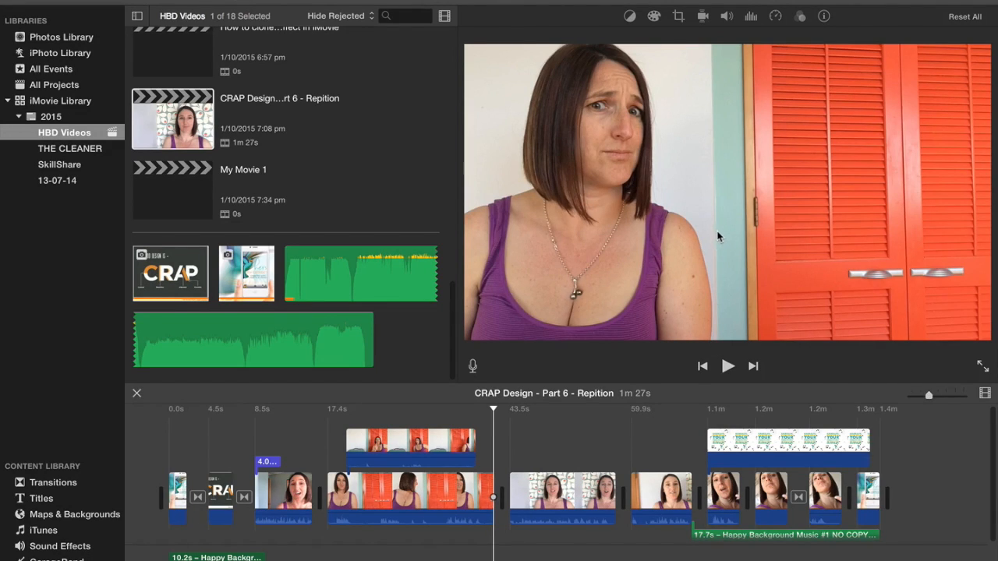
mouse_move(673, 75)
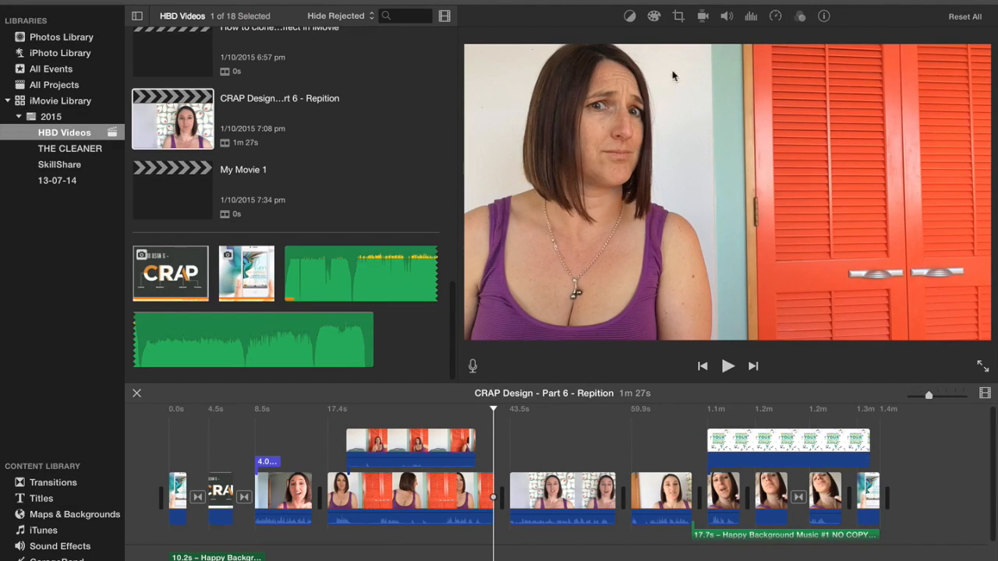
mouse_move(382, 122)
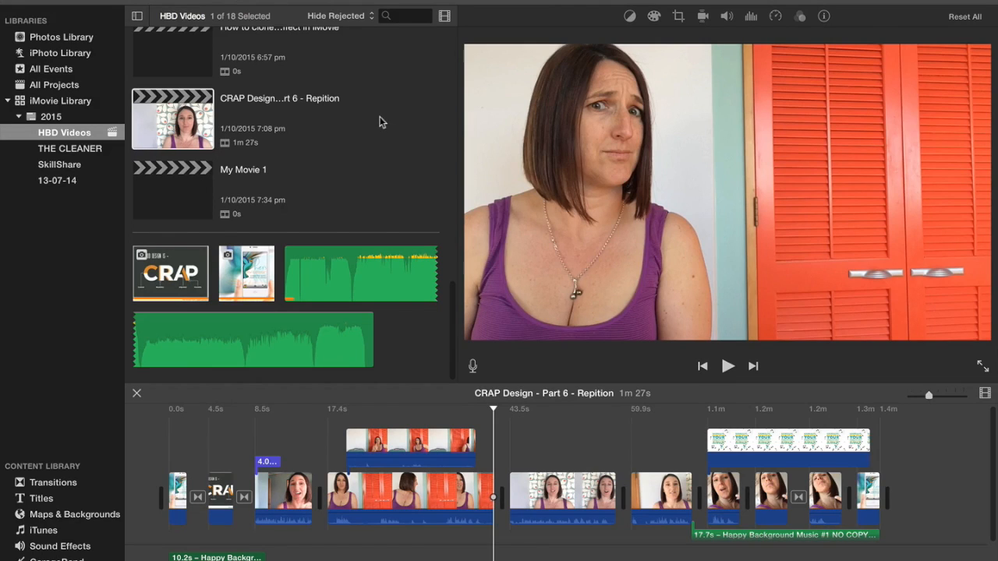
mouse_move(379, 140)
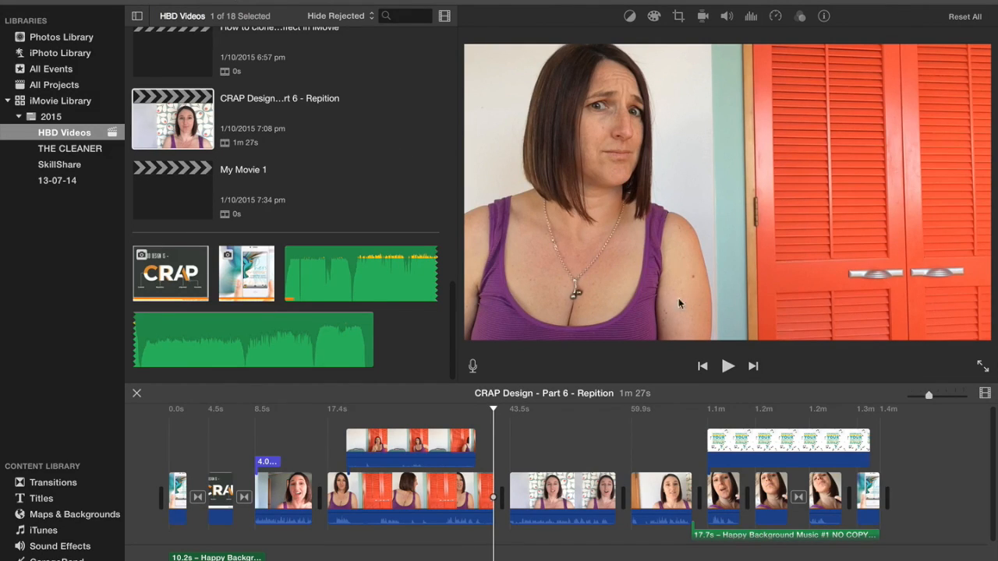
mouse_move(723, 243)
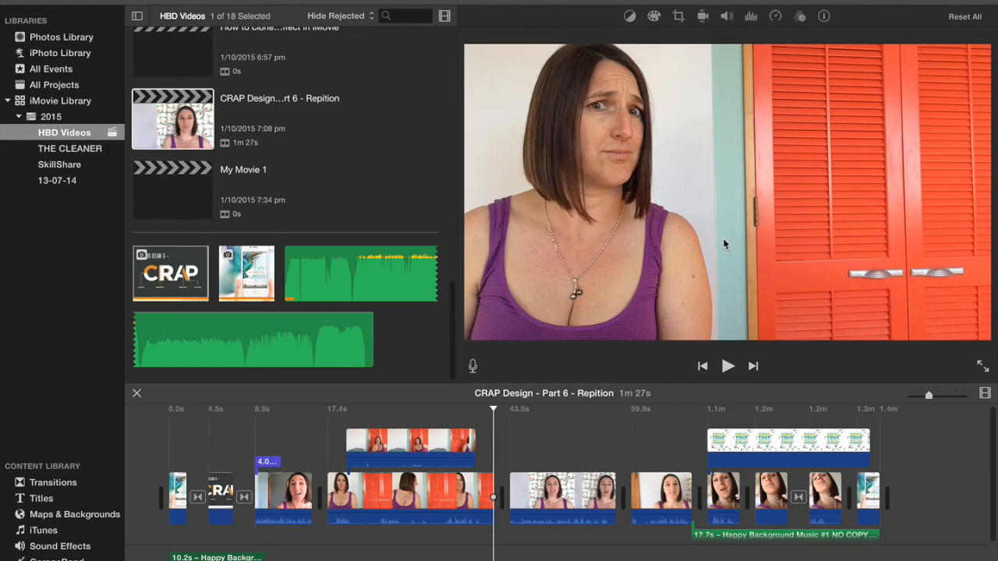
mouse_move(678, 206)
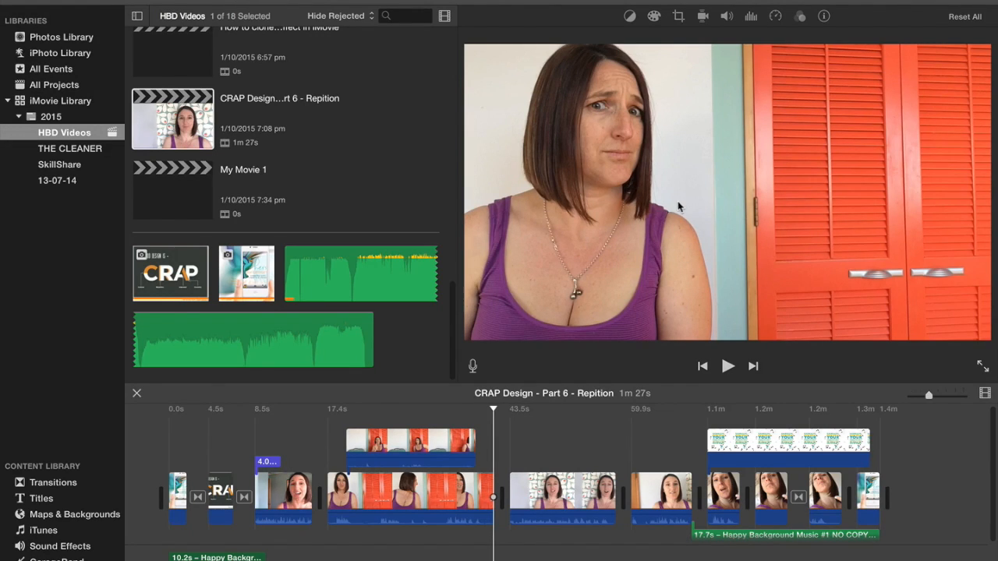
mouse_move(791, 224)
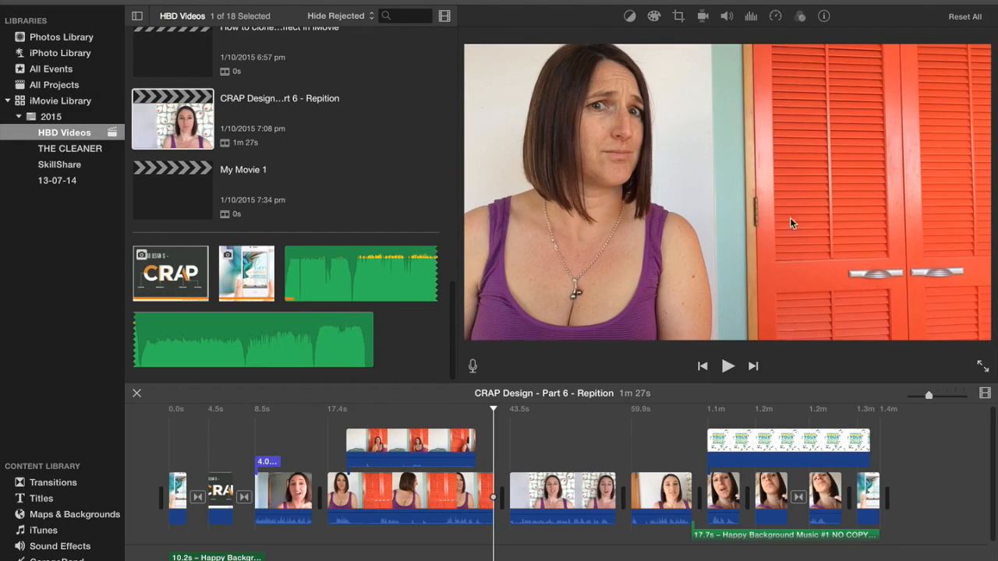
mouse_move(727, 222)
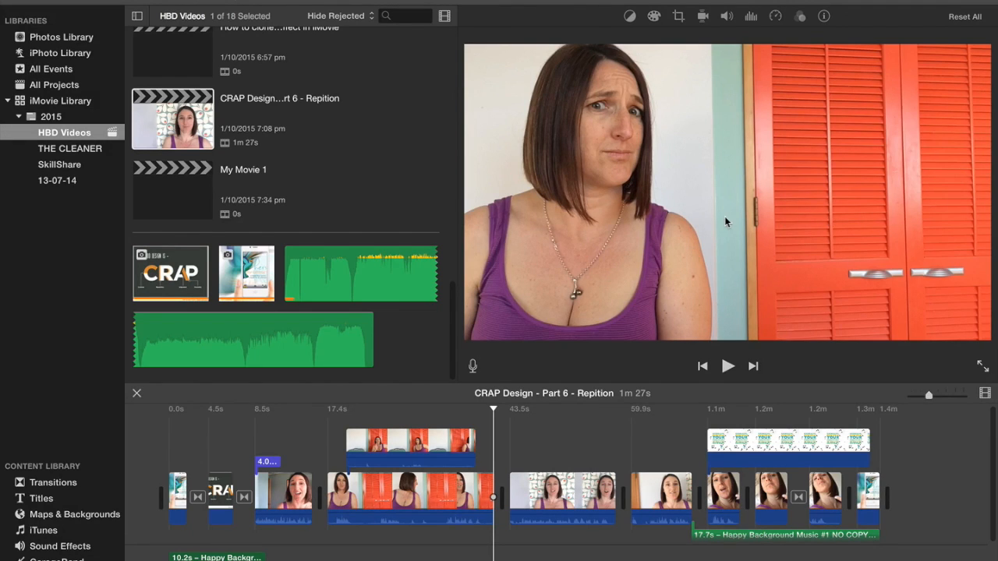
mouse_move(993, 73)
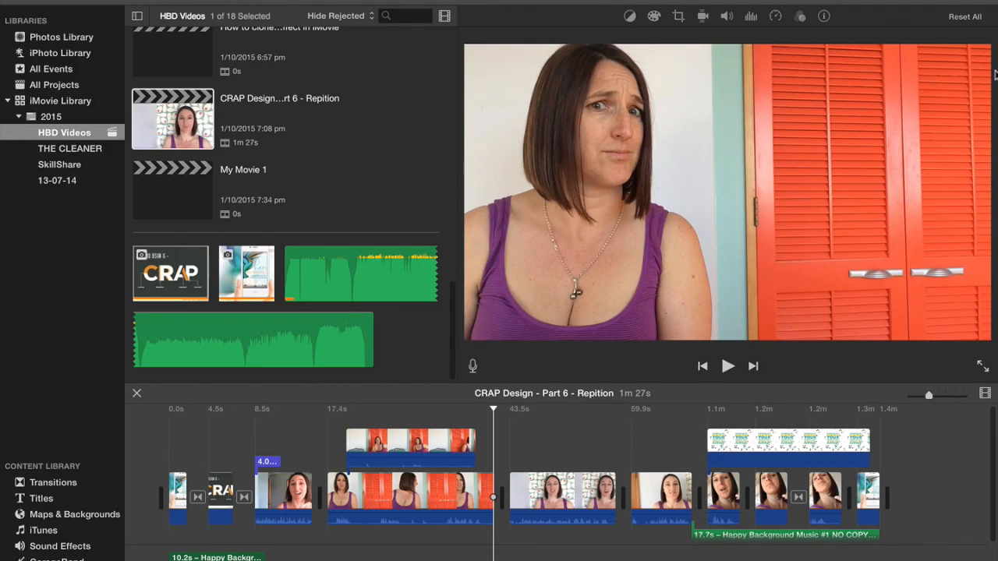
mouse_move(490, 56)
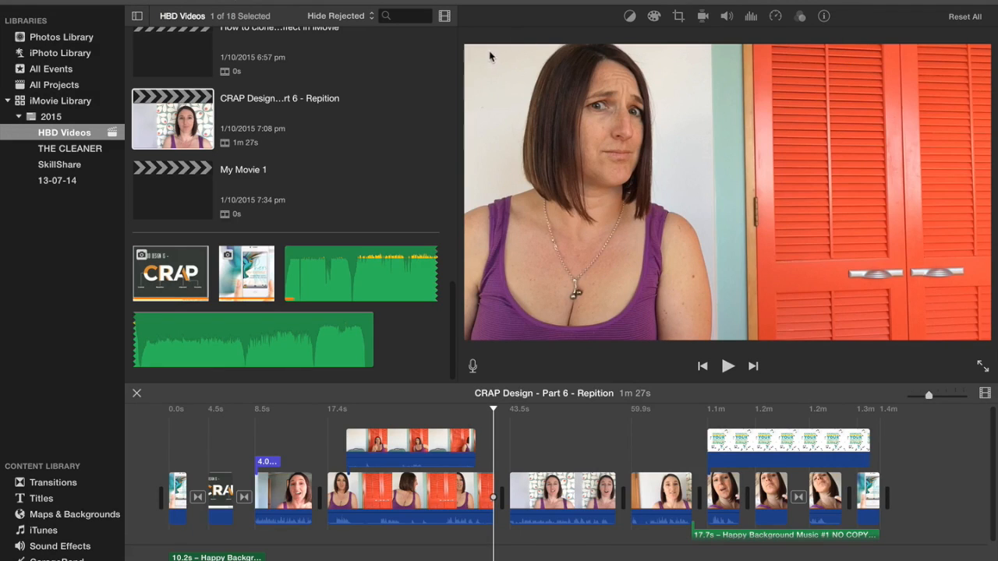
mouse_move(873, 84)
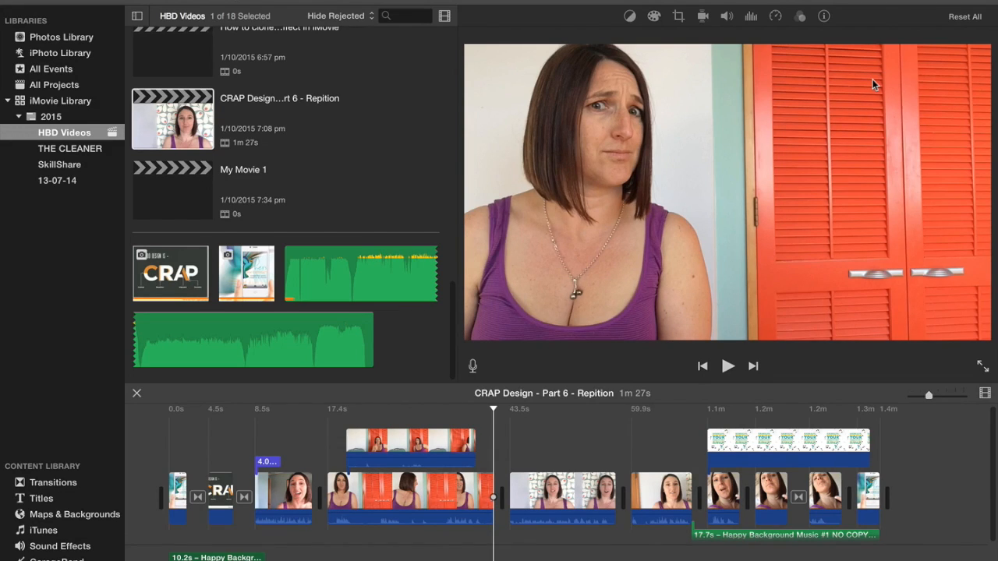
mouse_move(883, 64)
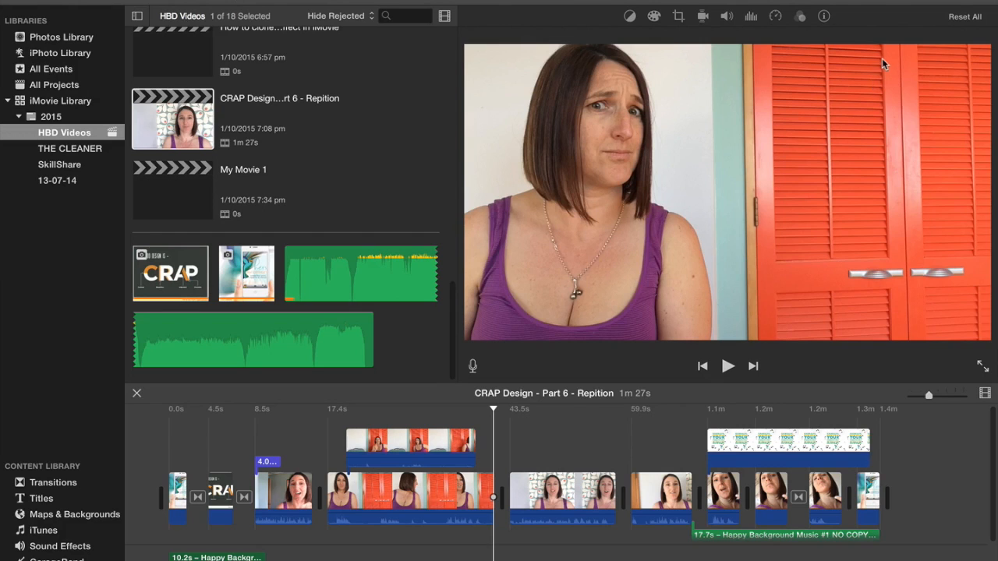
mouse_move(466, 47)
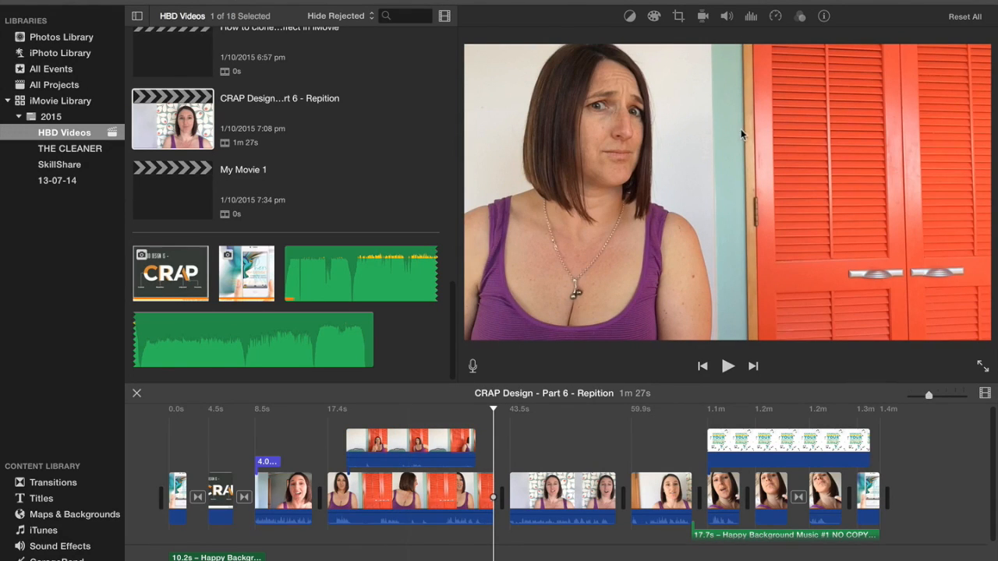
mouse_move(818, 228)
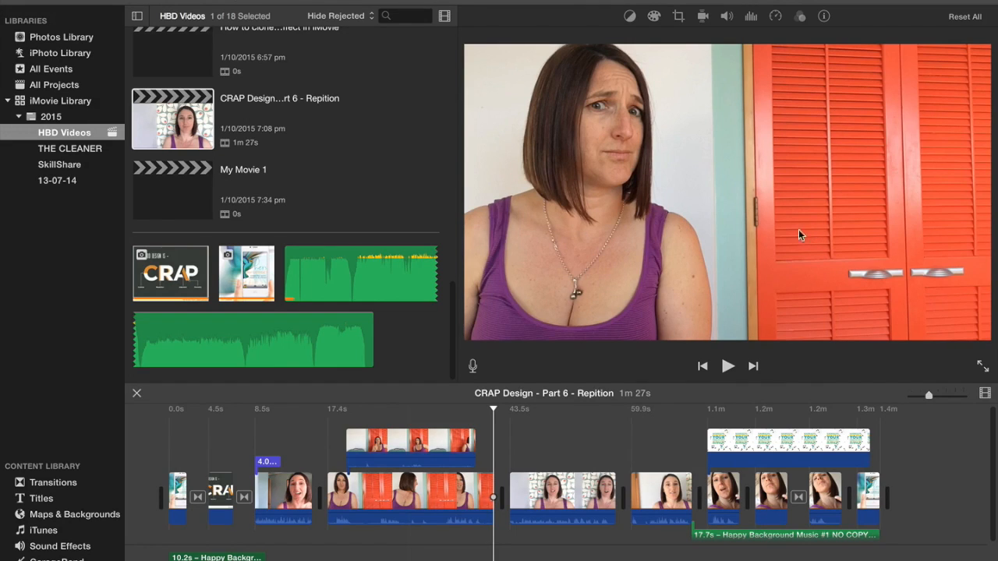
mouse_move(787, 172)
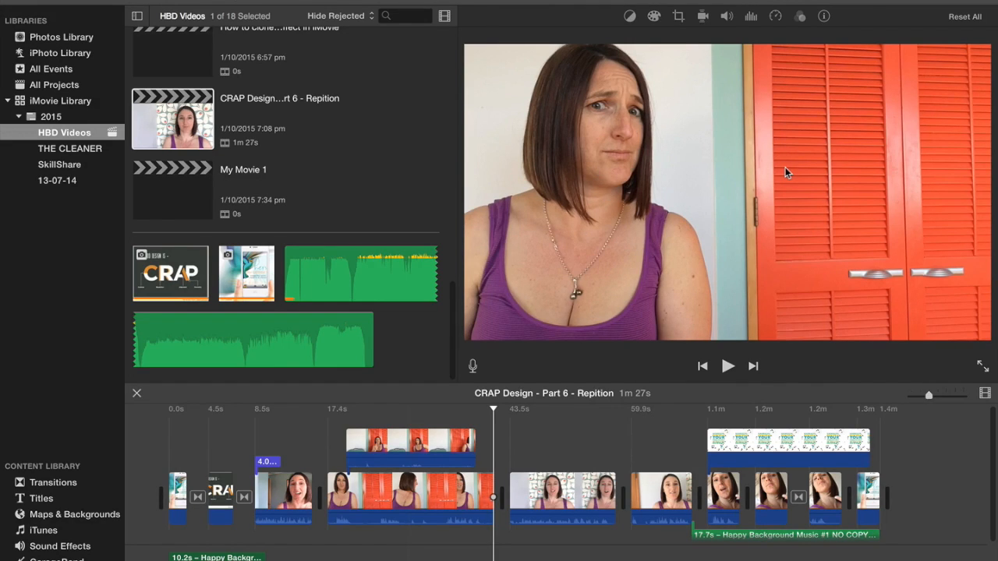
mouse_move(805, 161)
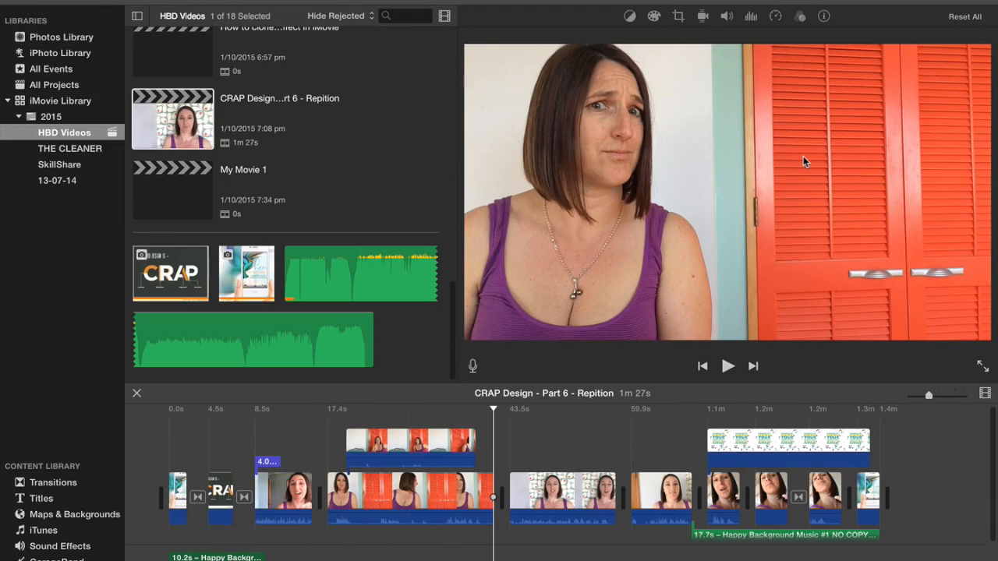
mouse_move(744, 42)
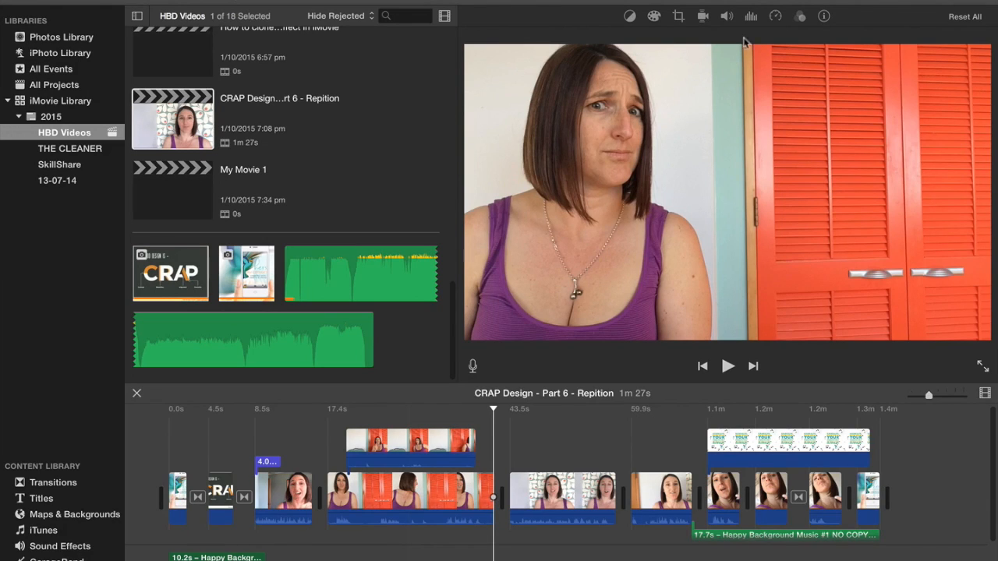
mouse_move(754, 315)
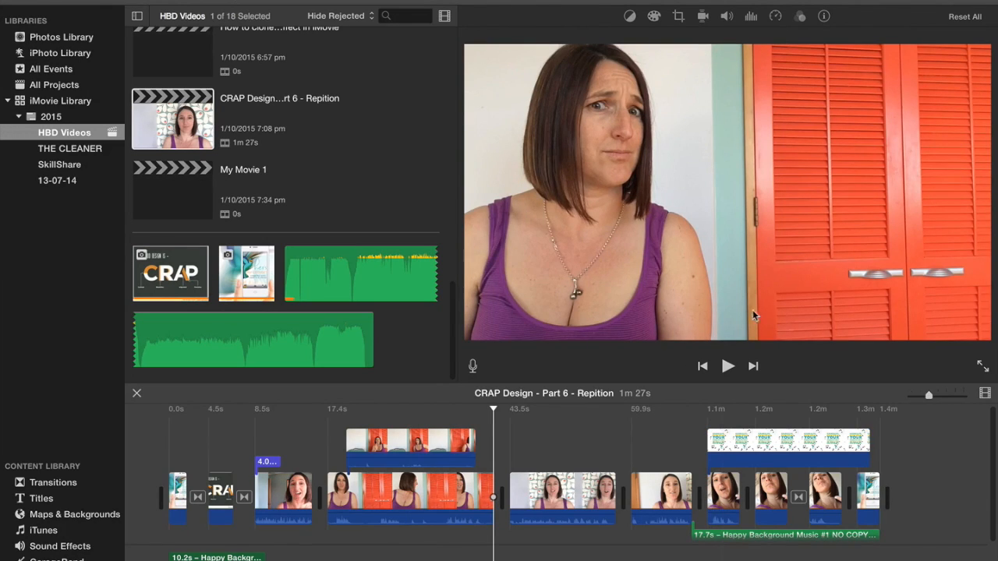
mouse_move(612, 175)
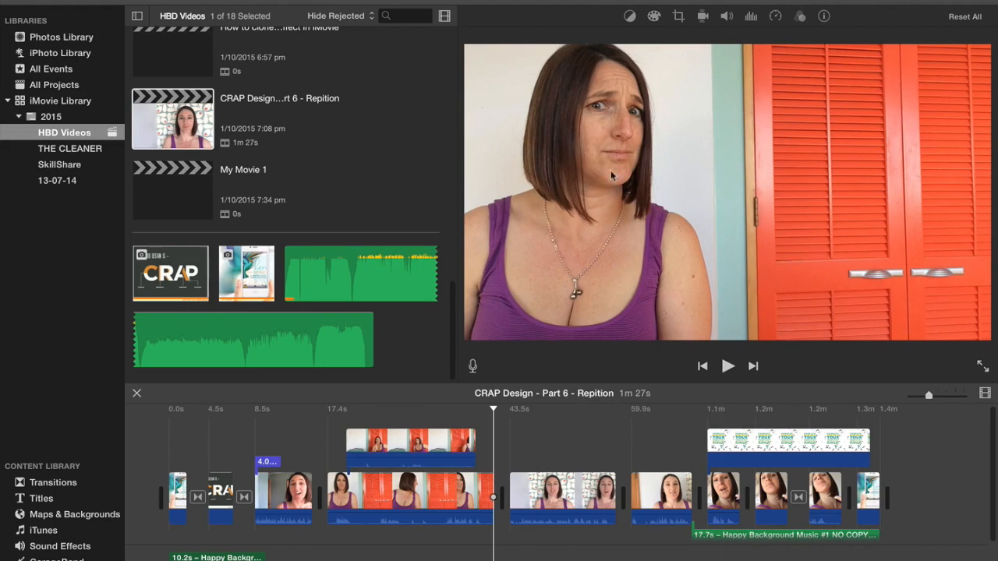
mouse_move(647, 128)
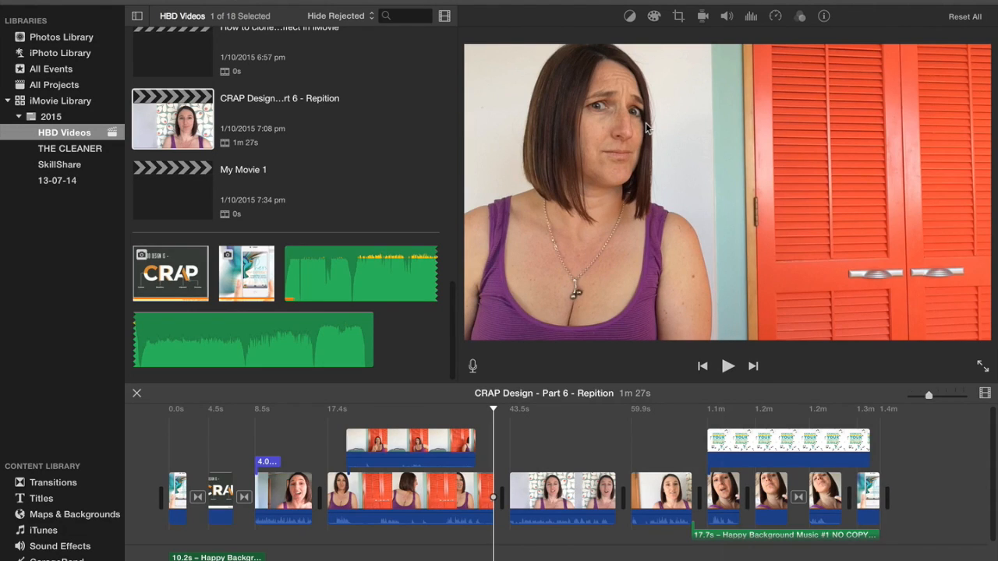
mouse_move(659, 126)
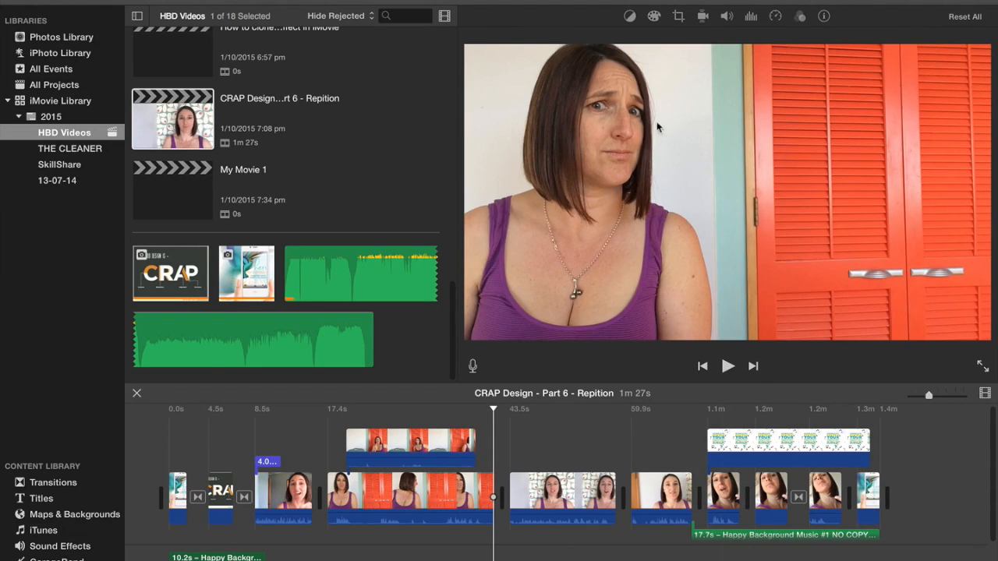
mouse_move(774, 142)
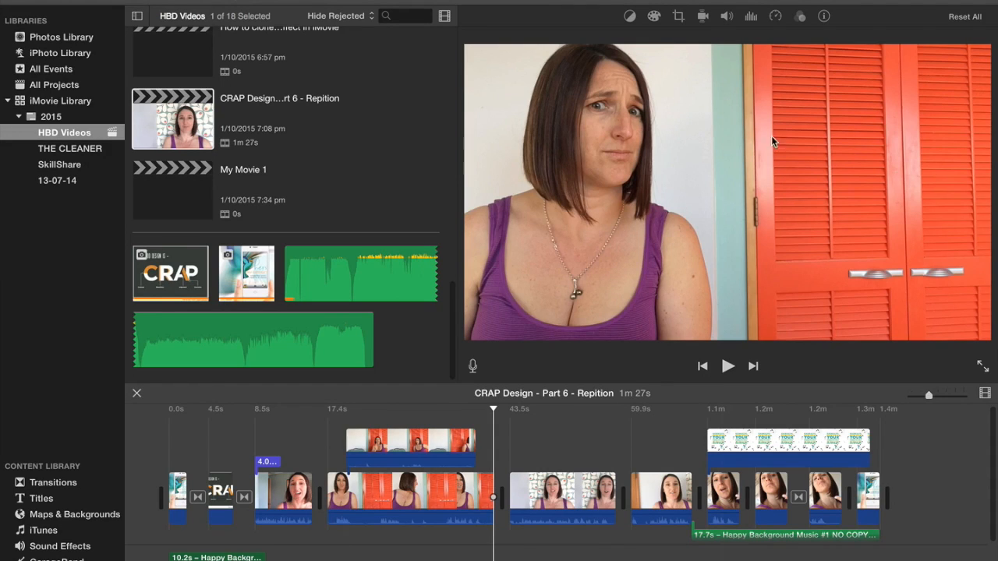
mouse_move(673, 187)
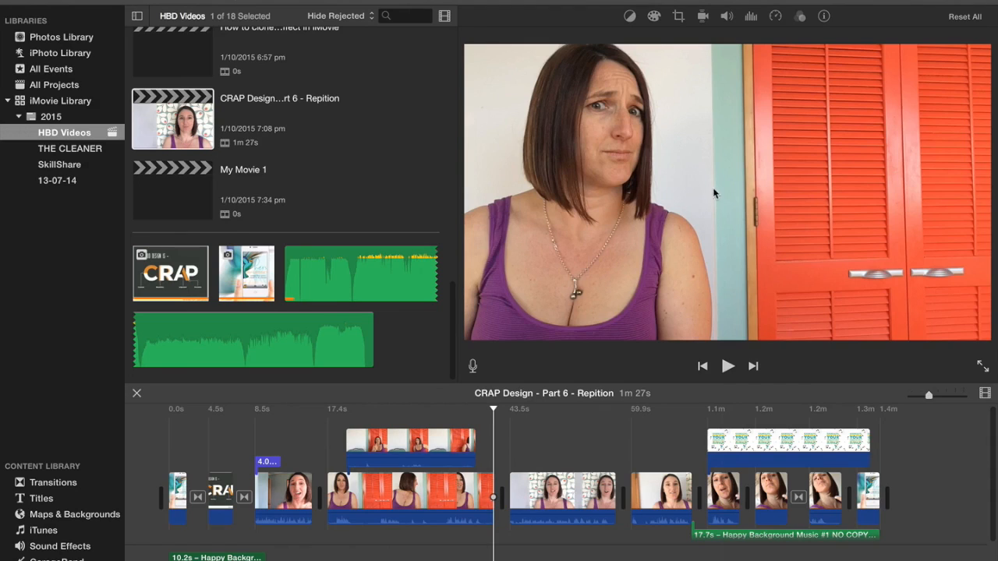
mouse_move(733, 51)
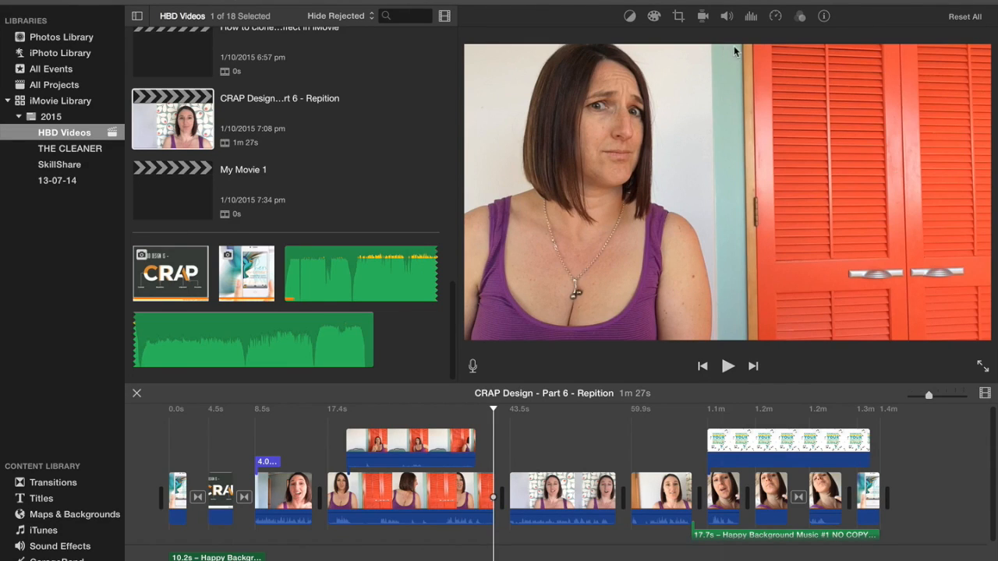
mouse_move(739, 112)
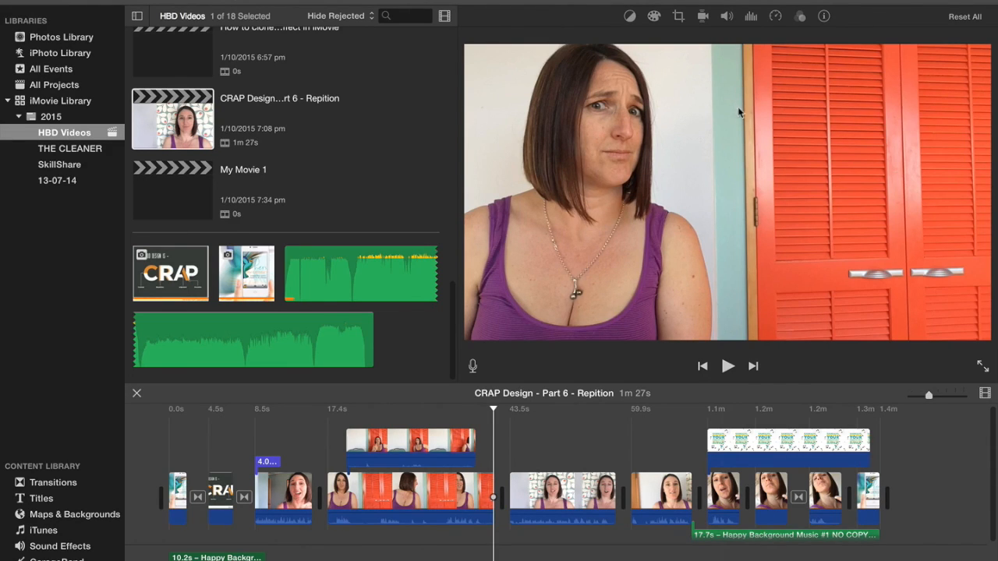
mouse_move(640, 78)
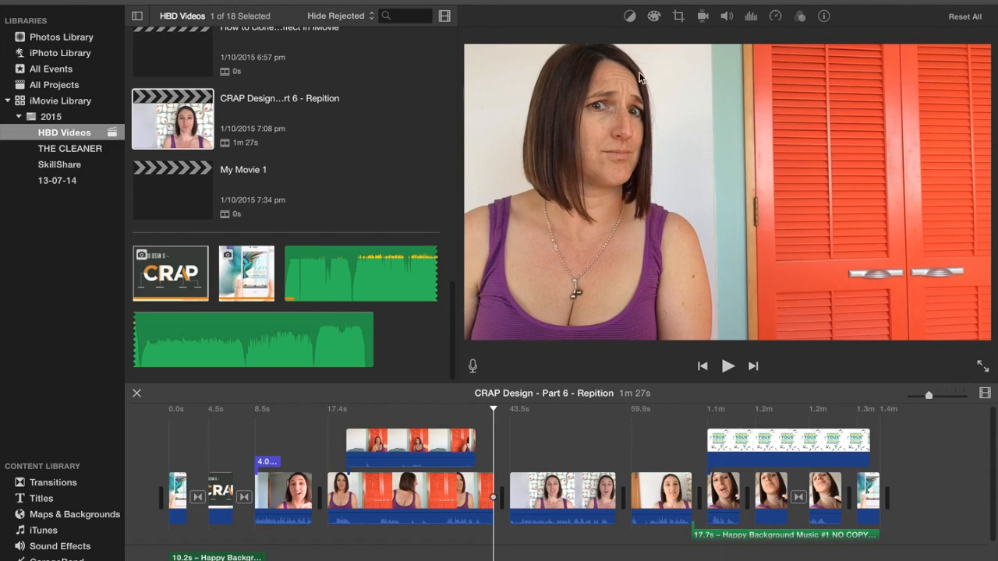
mouse_move(688, 147)
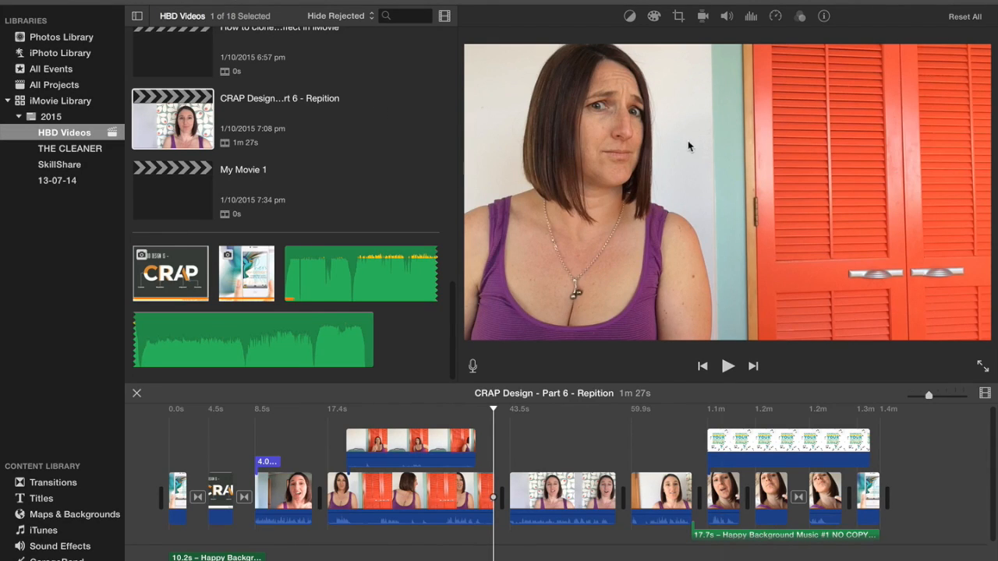
mouse_move(261, 201)
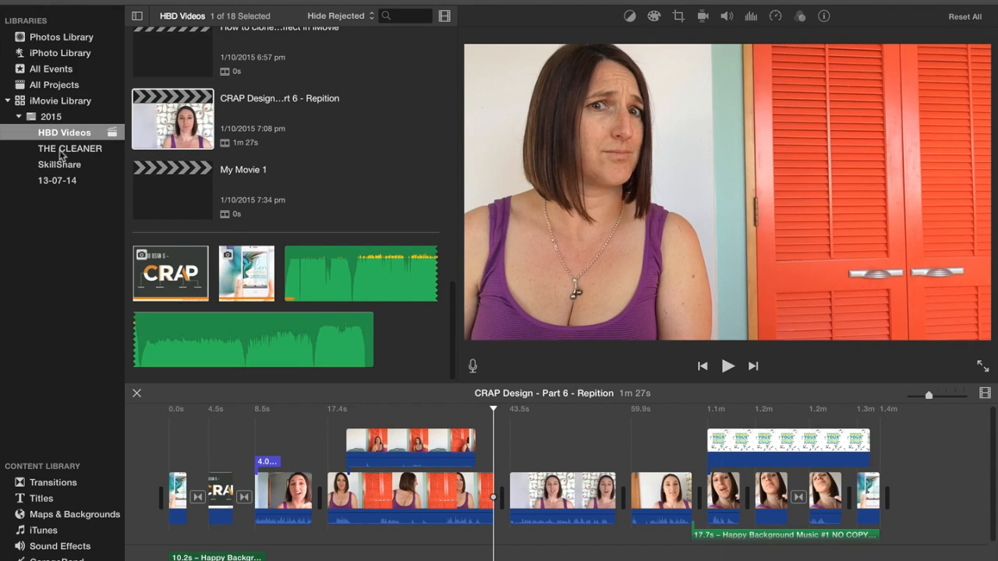
From the Projects browser, create a theme-less movie project named My Movie 2
click(137, 392)
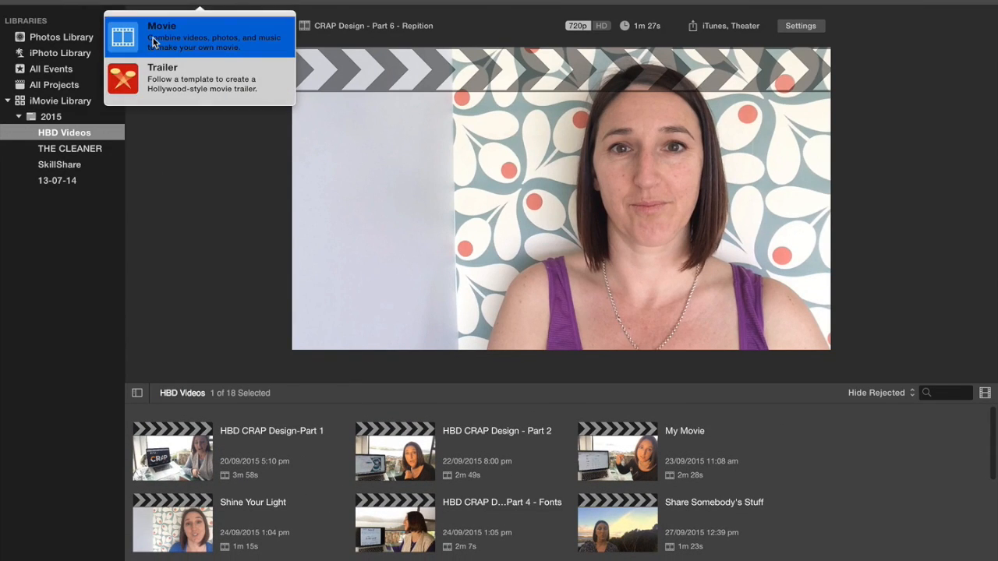
click(161, 35)
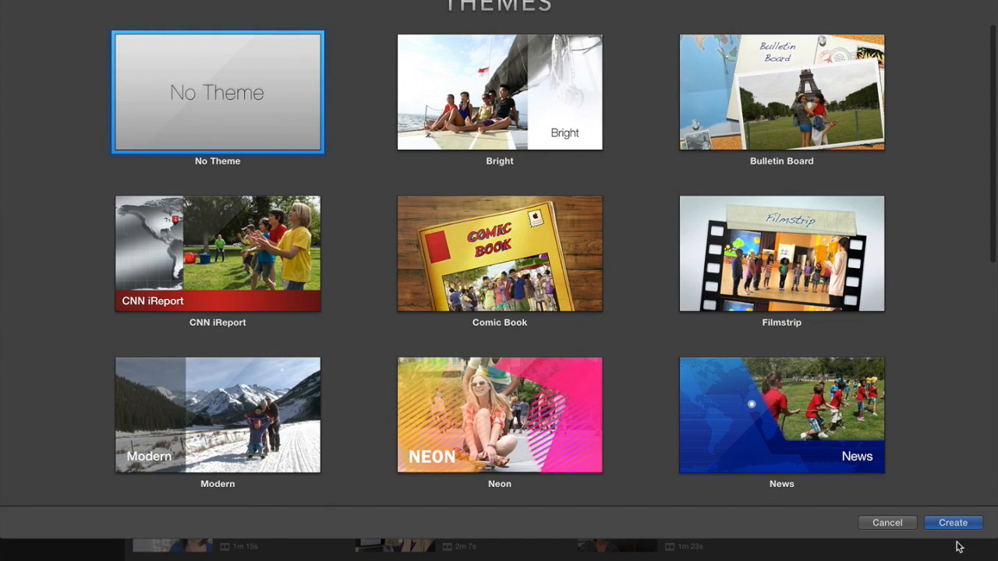
click(952, 523)
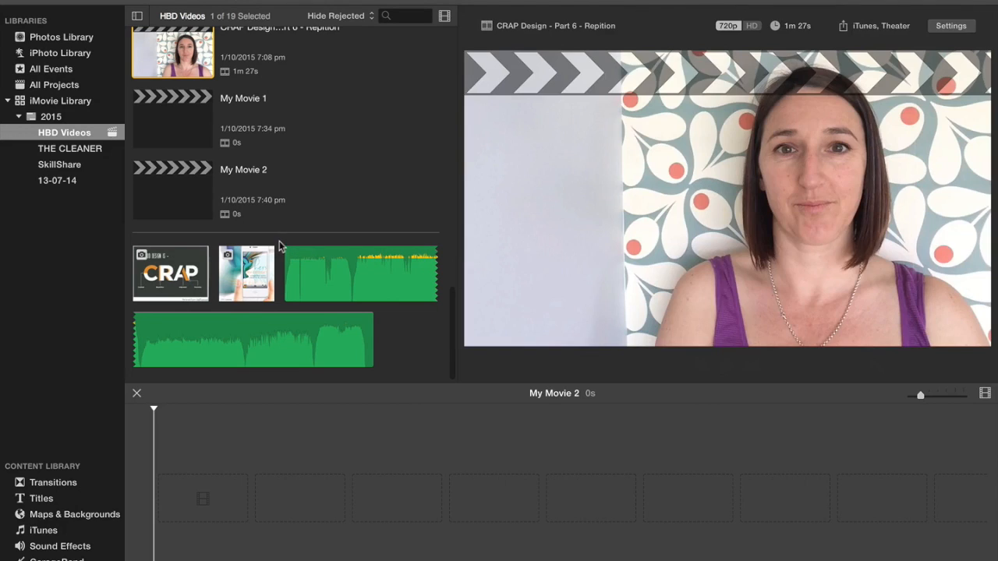
Show THE CLEANER event's clips and scroll through the orange-door footage
click(70, 148)
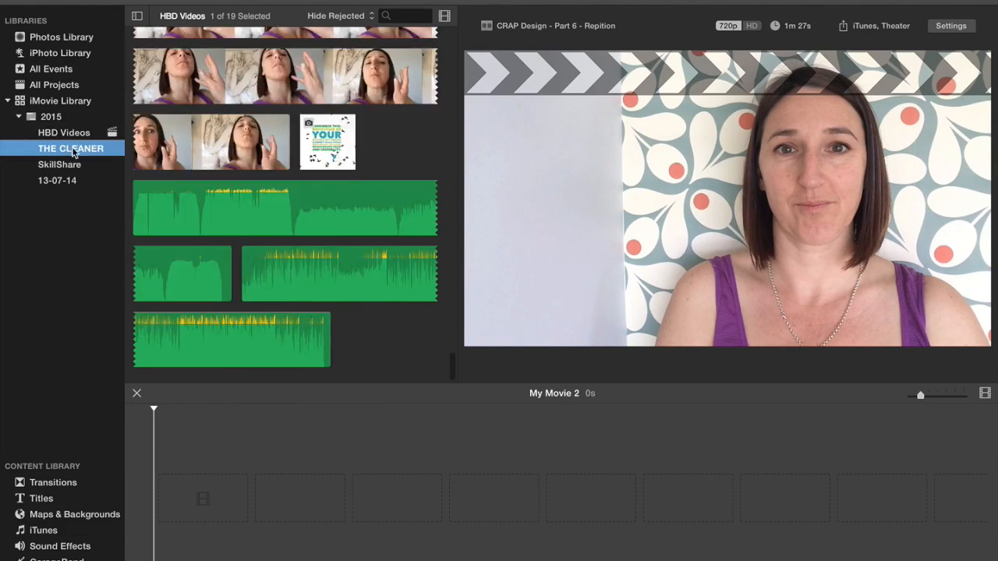
click(70, 148)
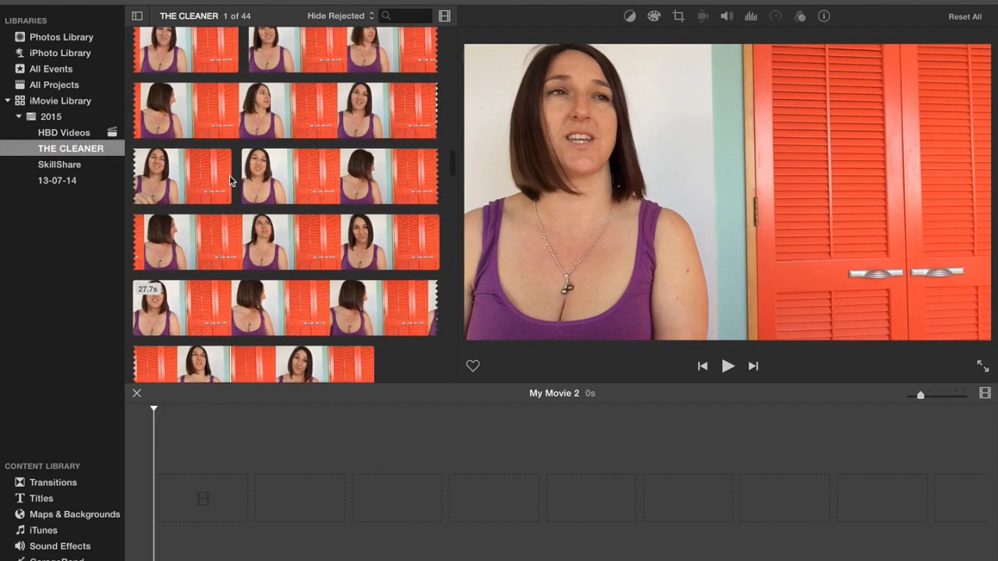
scroll(down, 3)
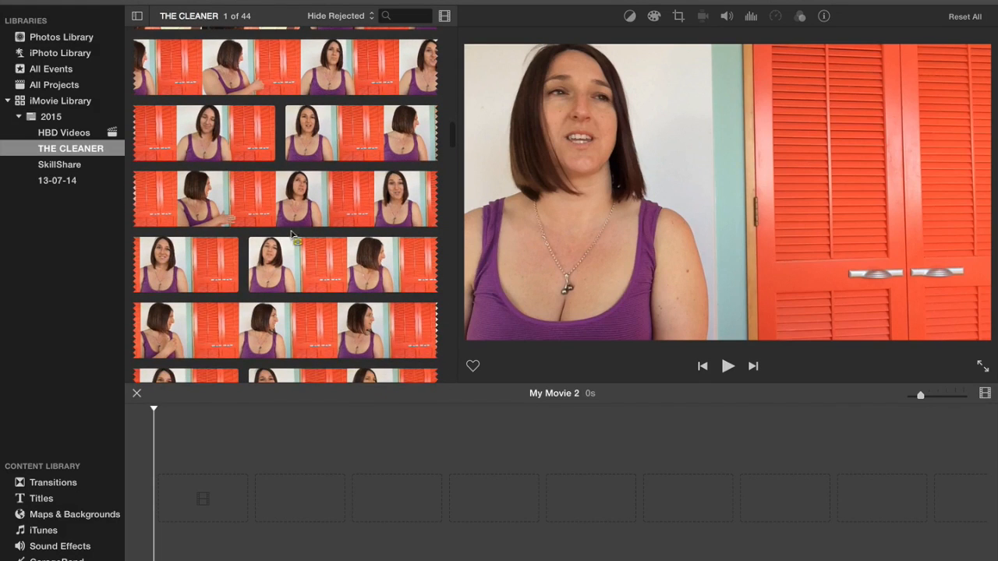
scroll(down, 3)
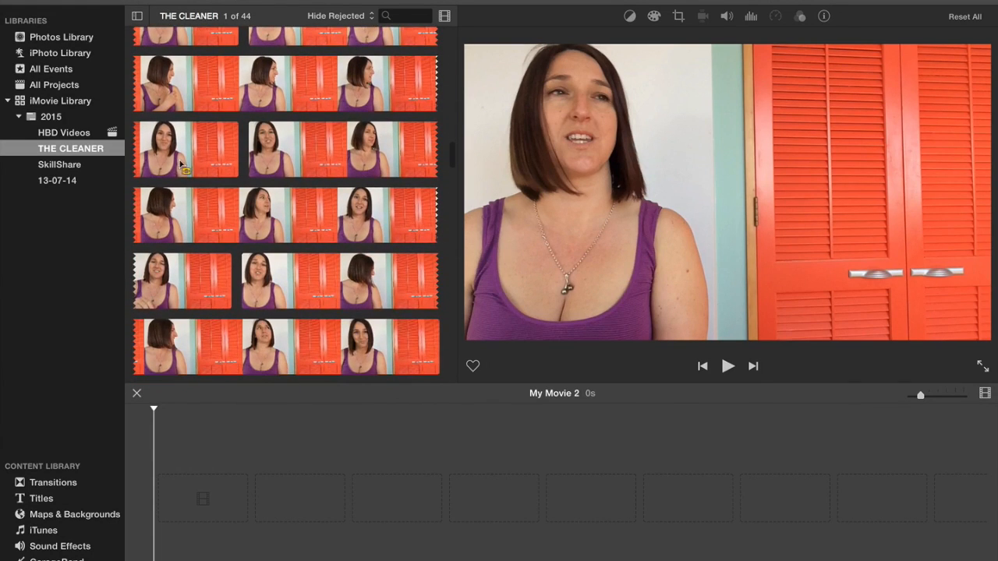
scroll(down, 3)
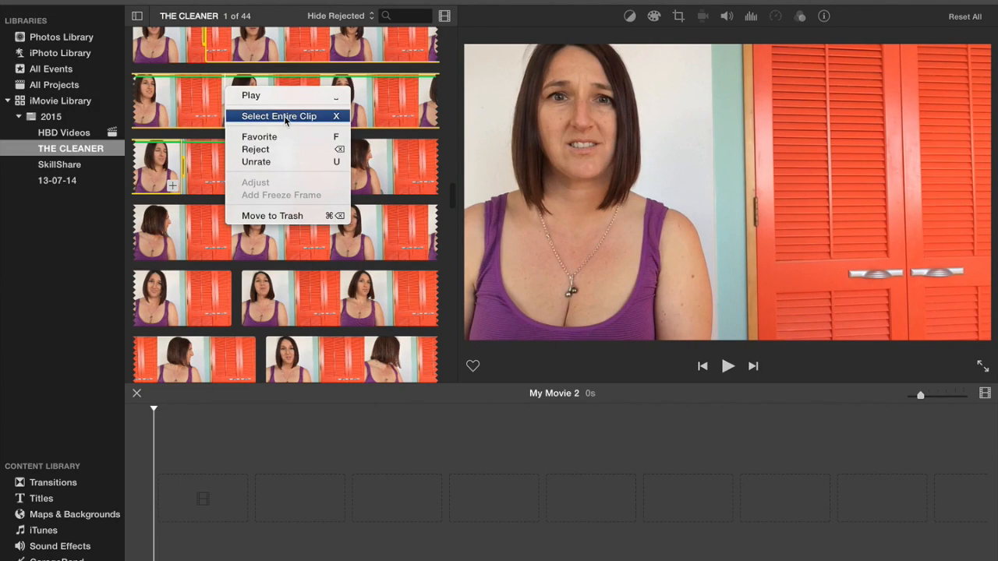
Select the entire orange-door clip, then select the entire second clip
click(279, 115)
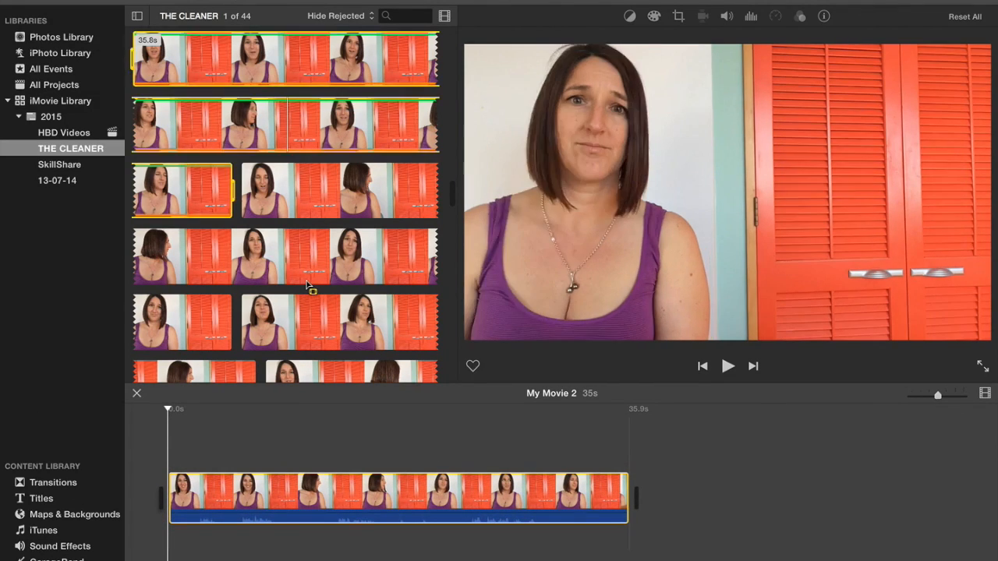
scroll(down, 3)
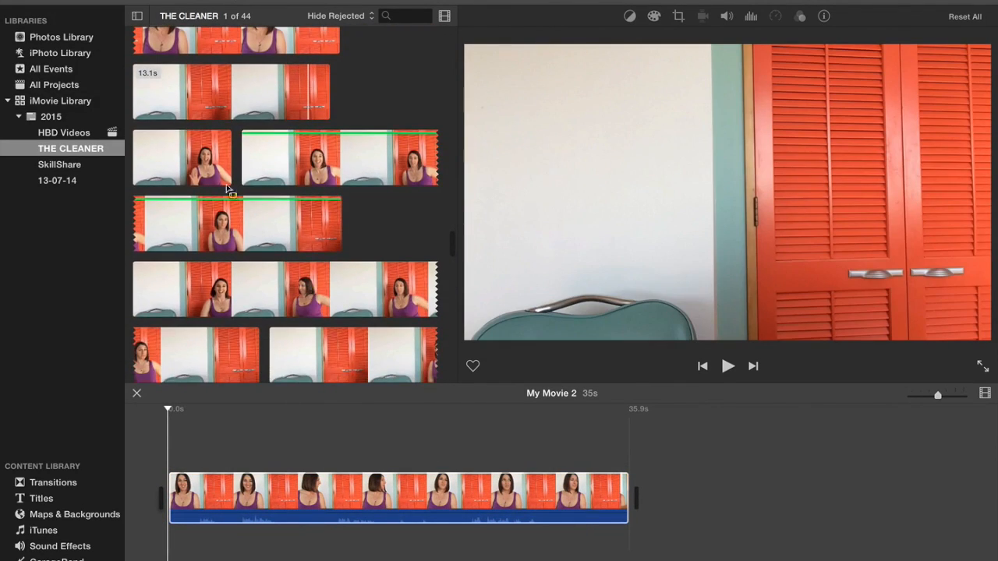
right_click(316, 160)
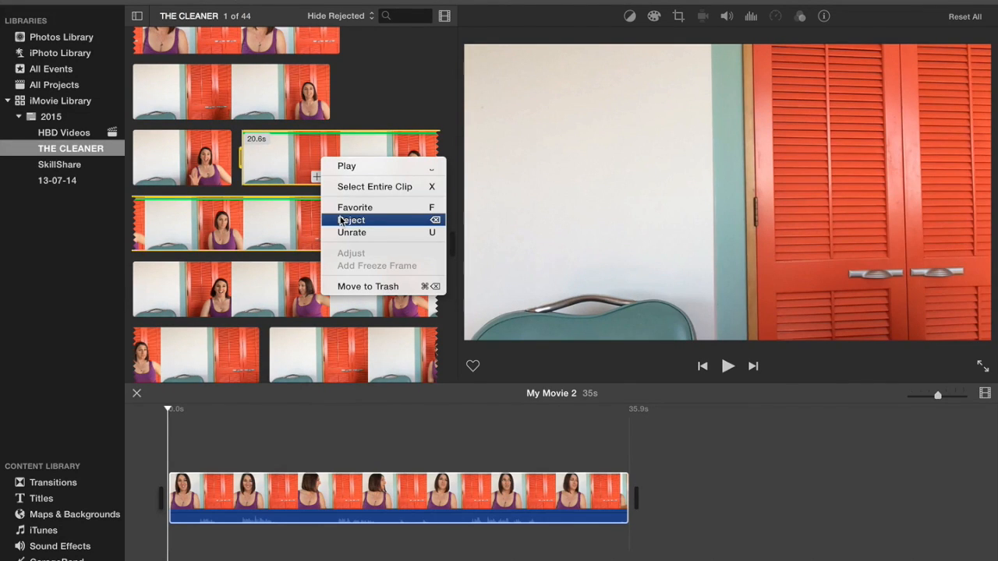
mouse_move(374, 187)
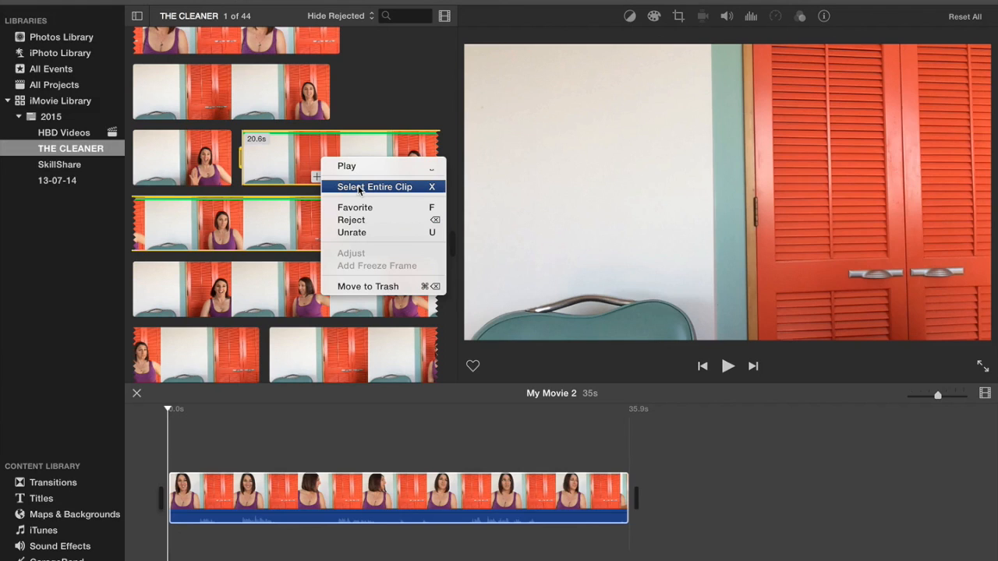
click(374, 186)
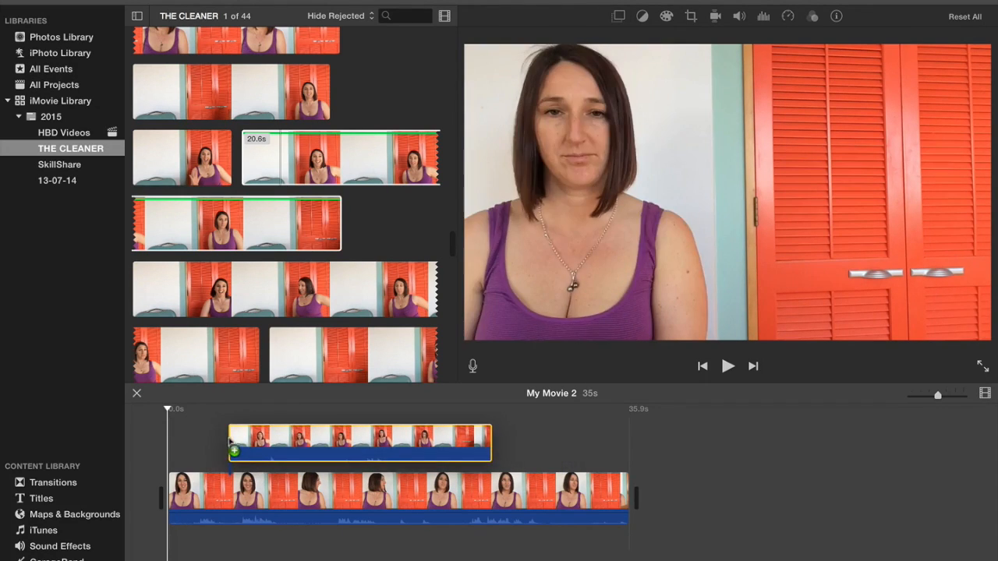
Layer the second clip above the main clip and trim the main clip's beginning
drag(360, 443, 401, 448)
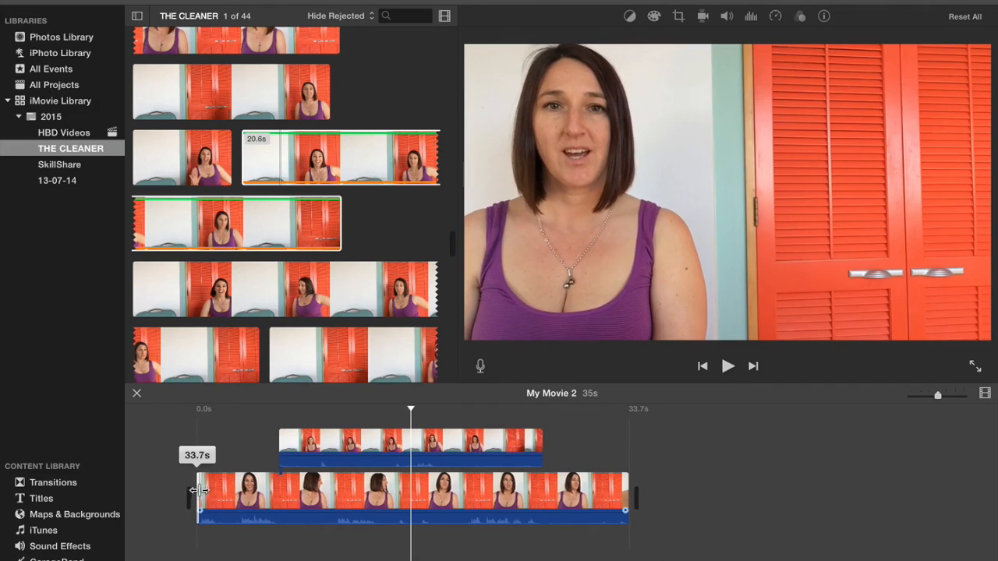
drag(197, 499, 219, 489)
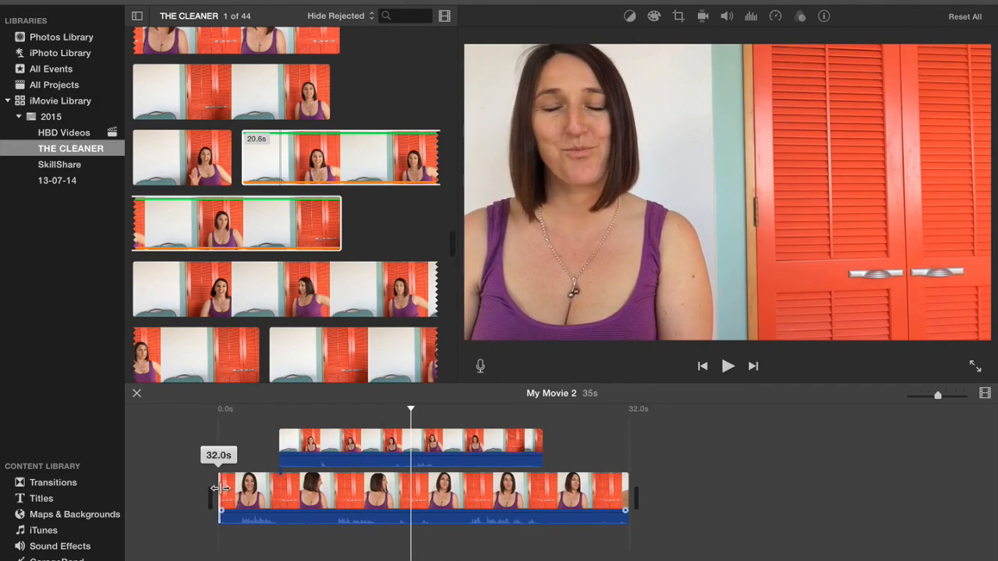
drag(218, 489, 228, 489)
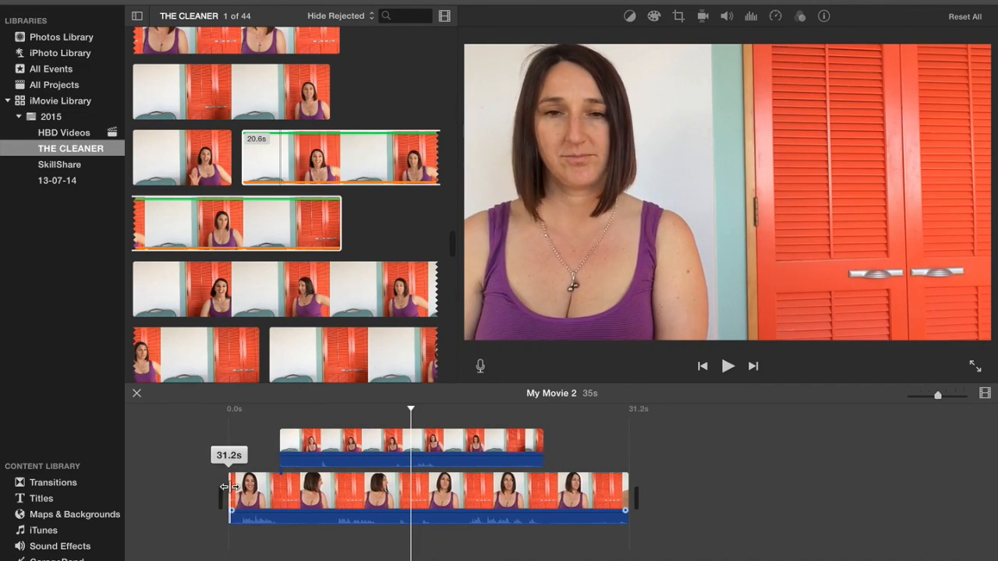
drag(228, 488, 233, 485)
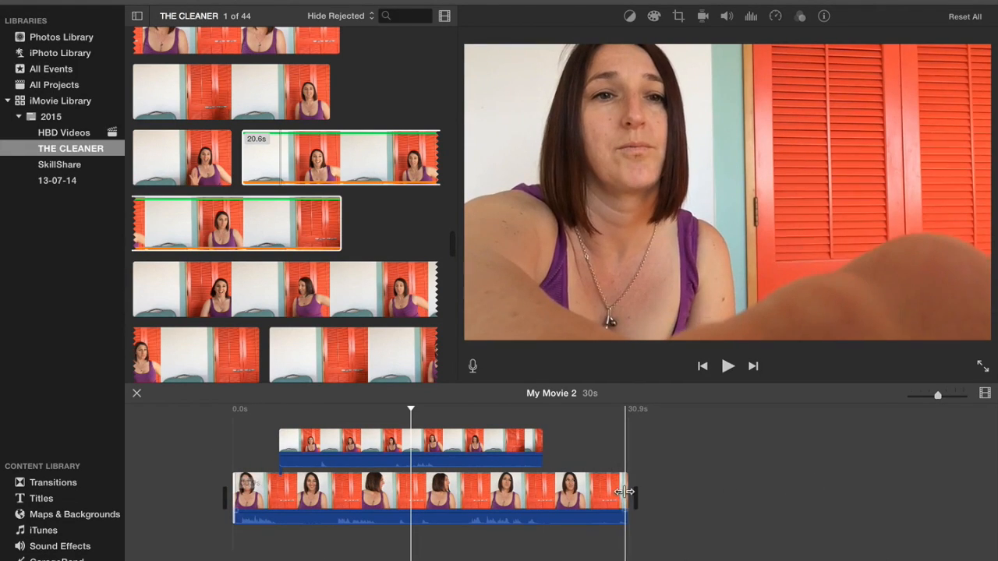
Trim the main clip's end, bringing it to about 24.7 seconds
drag(626, 492, 620, 492)
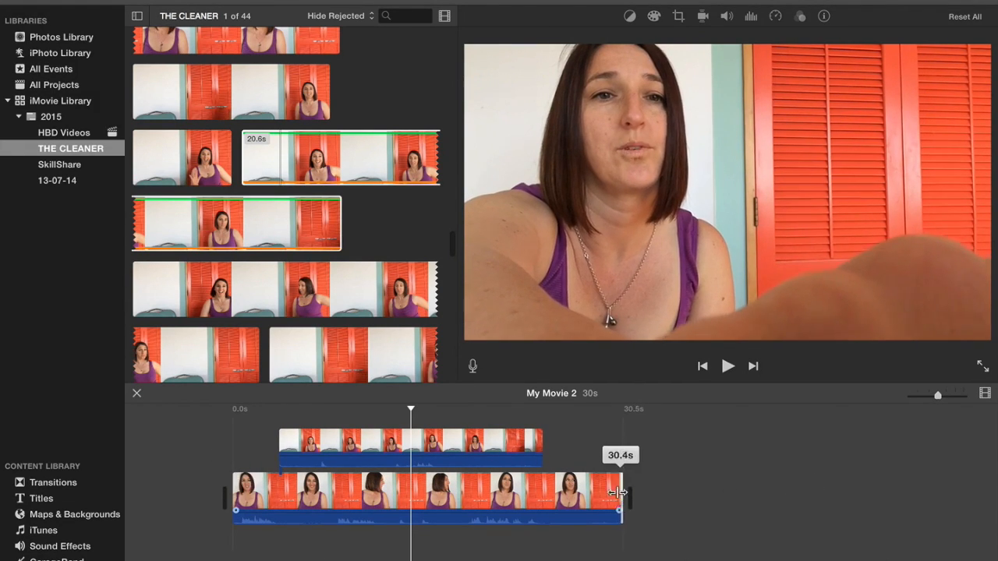
drag(620, 492, 562, 491)
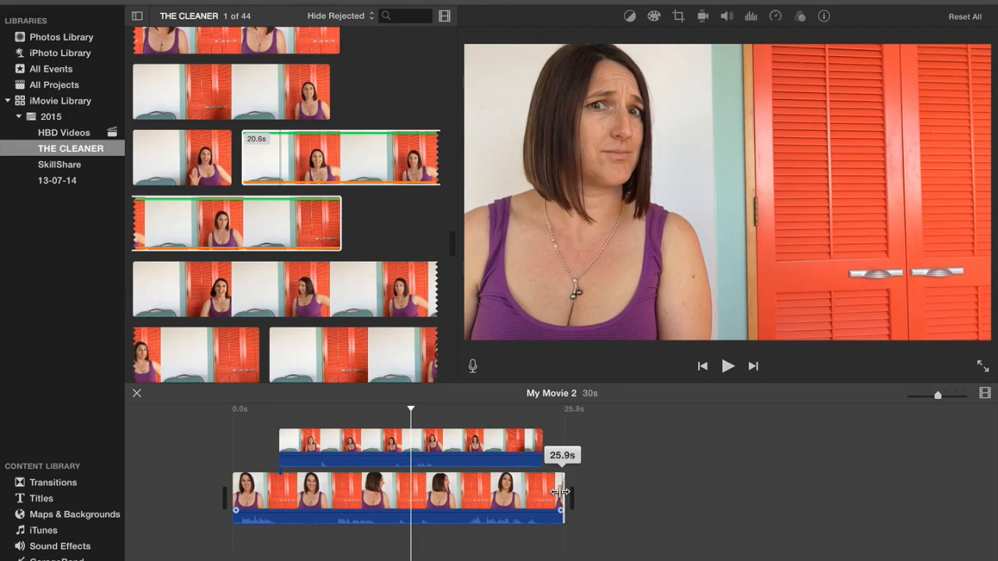
drag(561, 492, 547, 491)
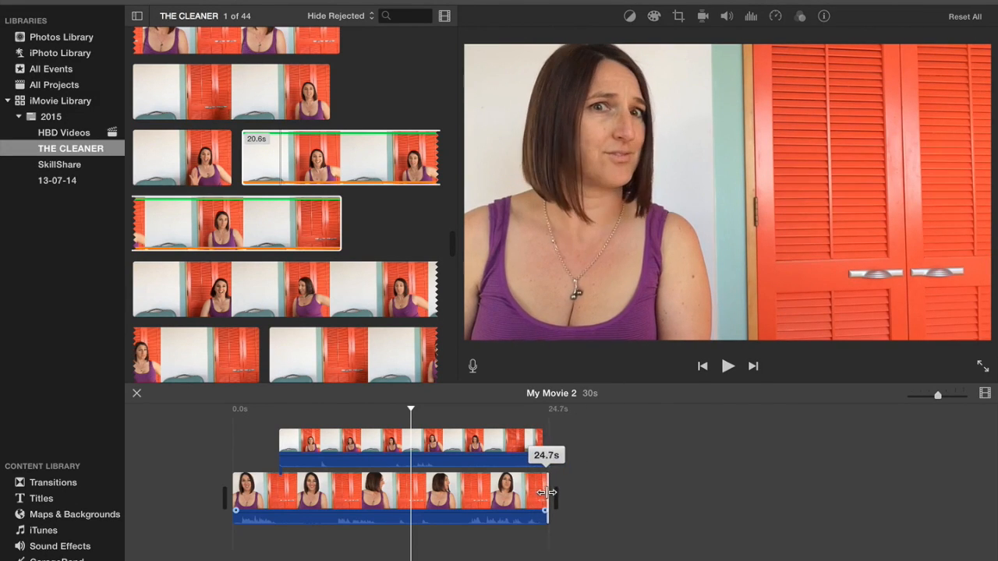
drag(548, 493, 543, 493)
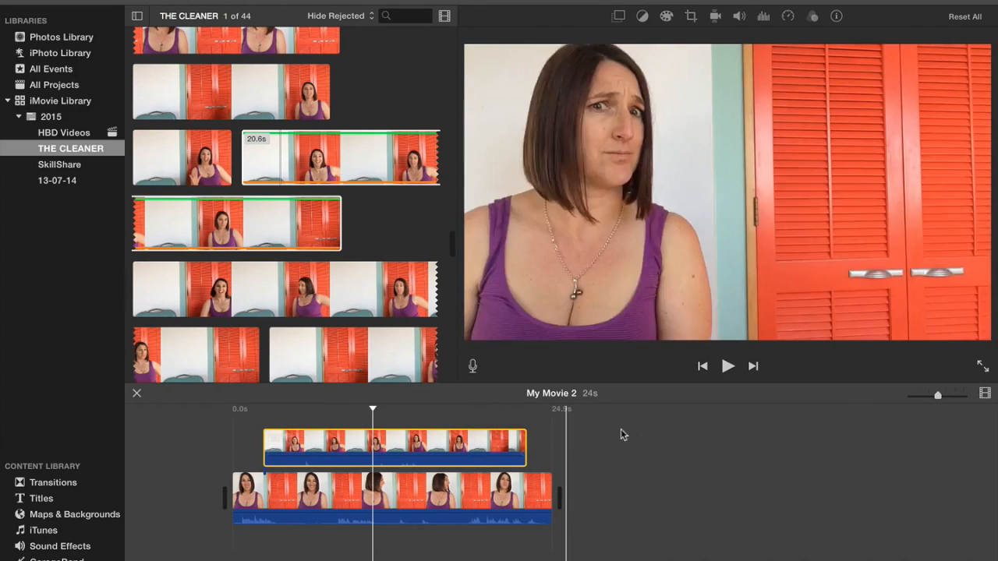
Play the timeline to check the layered clips, then stop playback
click(727, 366)
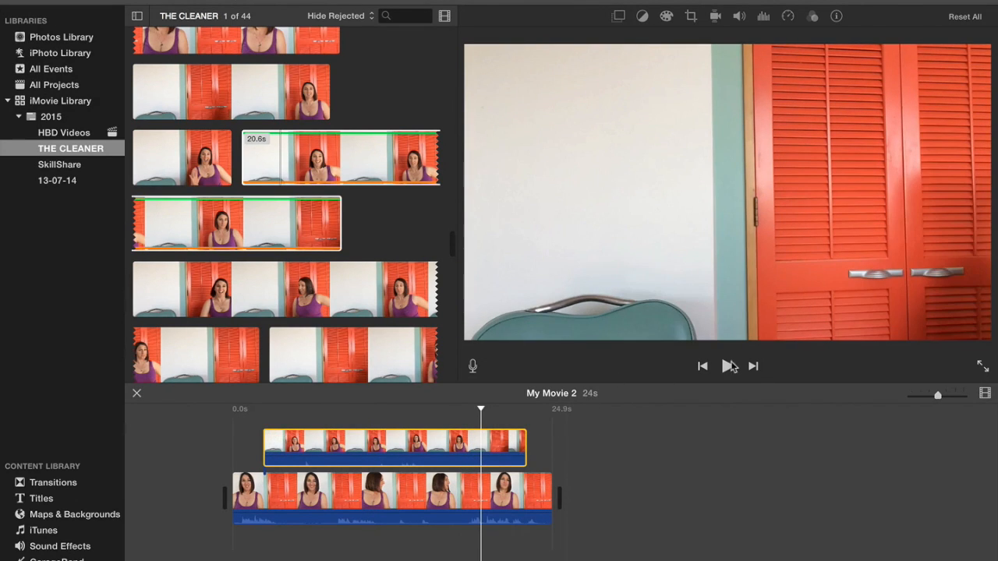
click(727, 366)
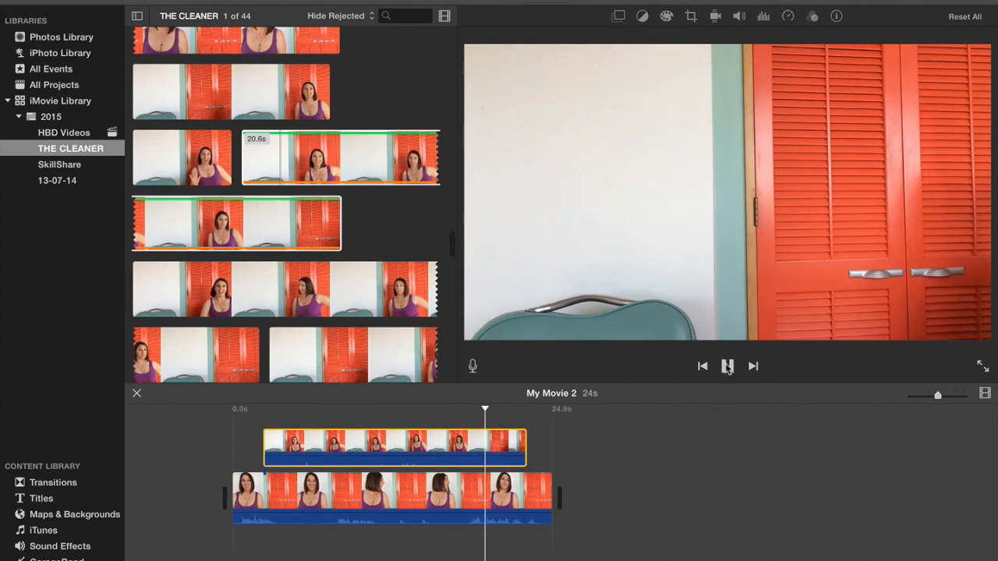
click(726, 366)
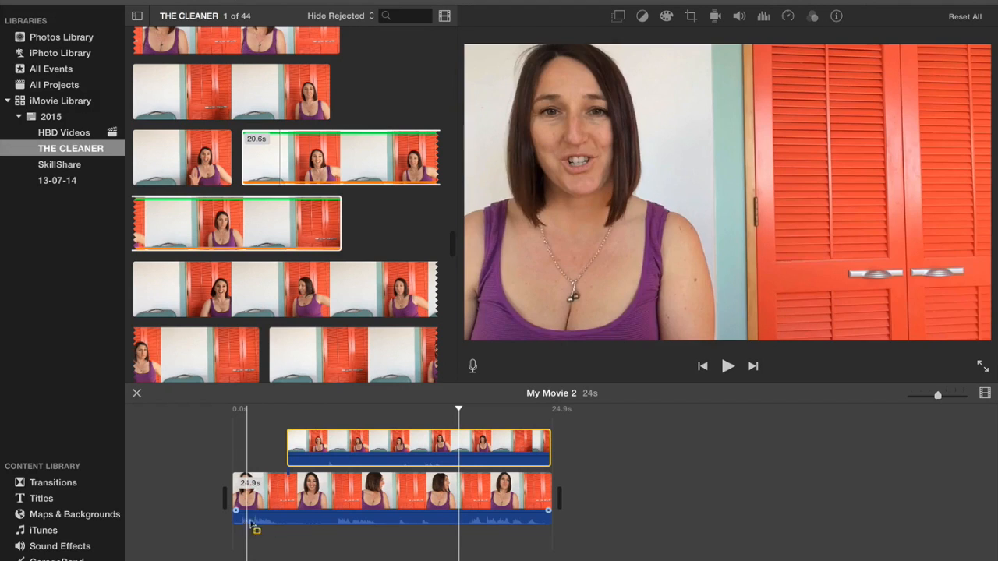
Shift the overlay clip slightly later and fine-tune its start edge
click(291, 491)
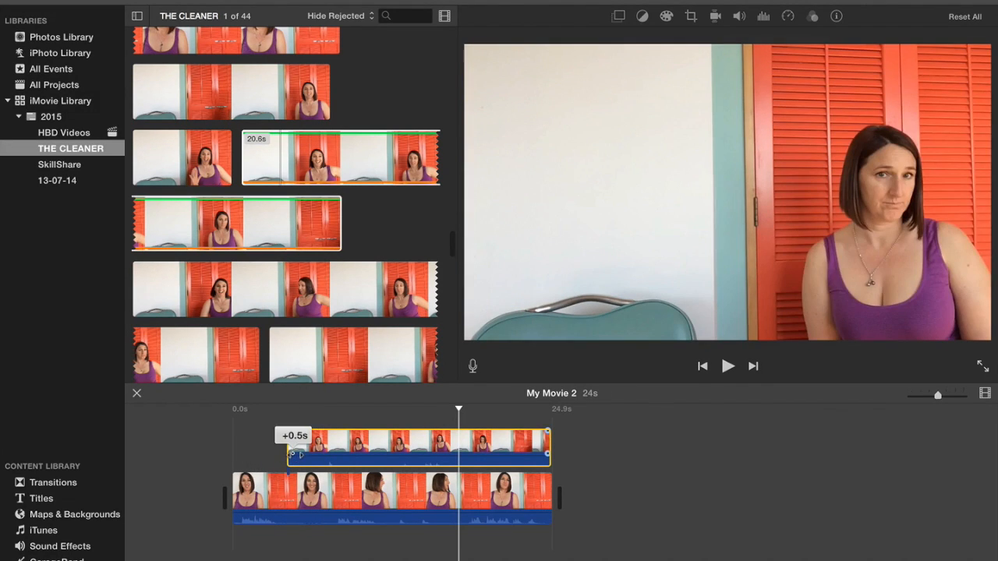
drag(300, 454, 287, 455)
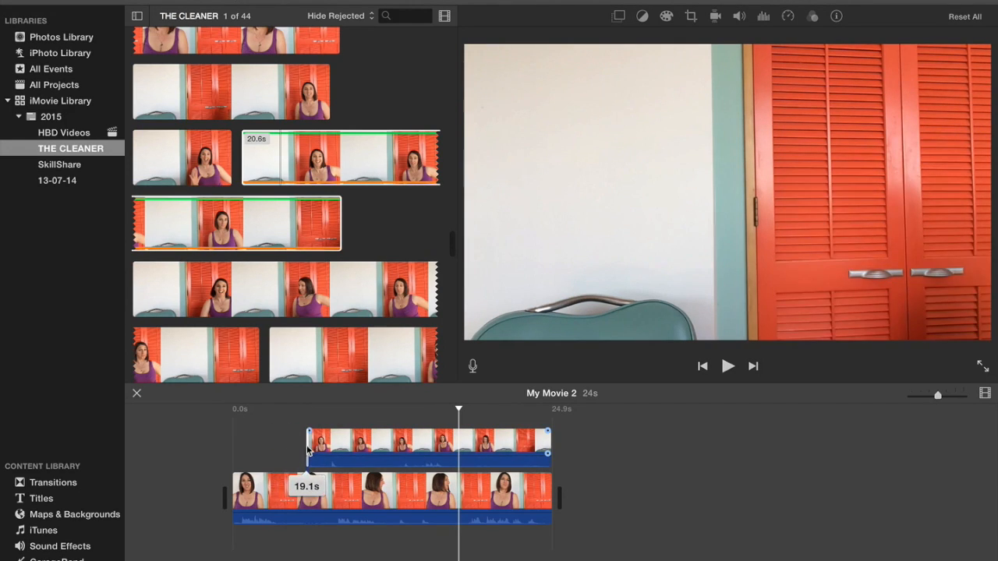
drag(308, 446, 303, 446)
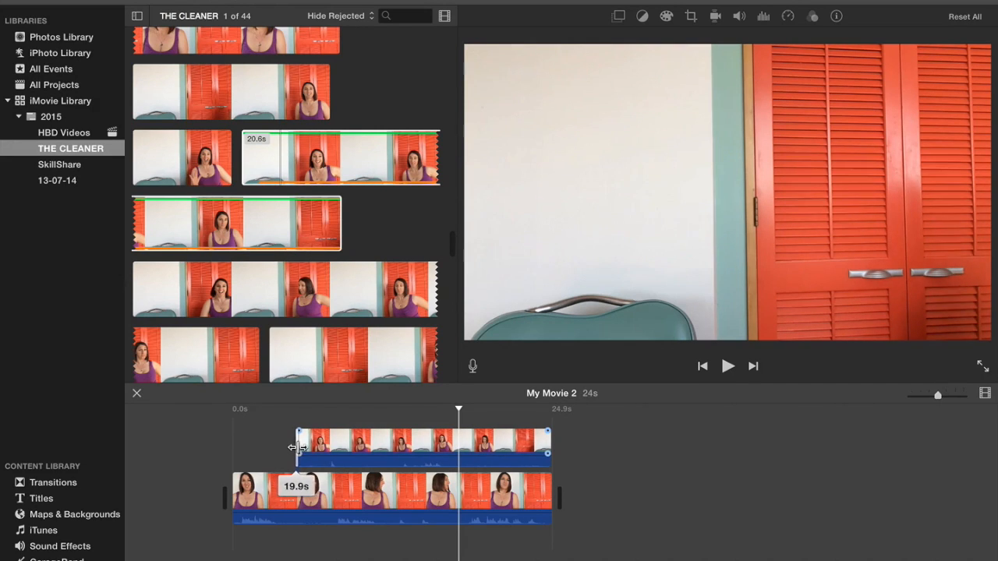
drag(296, 448, 288, 446)
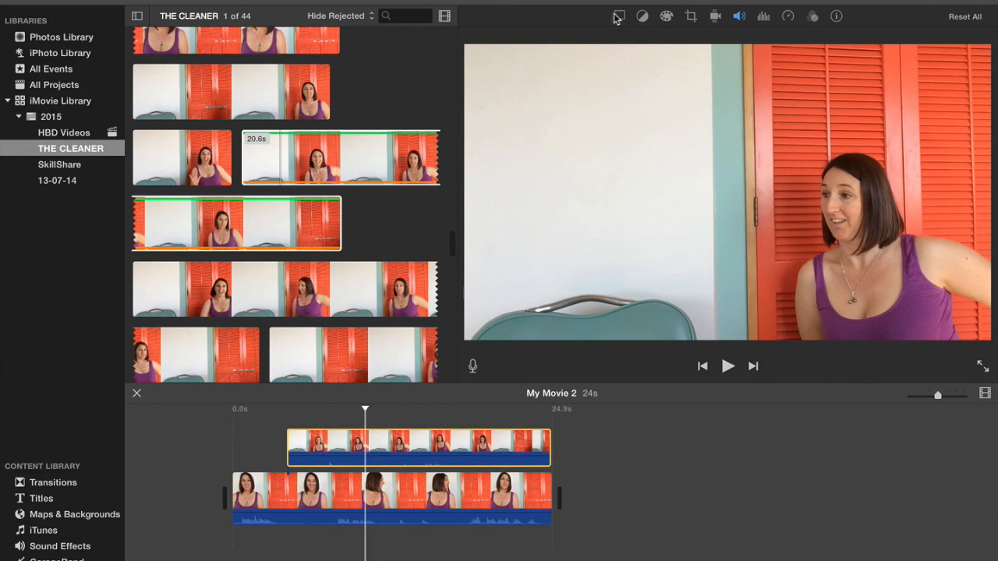
Open Video Overlay Settings and set the overlay style to Side by Side
click(618, 16)
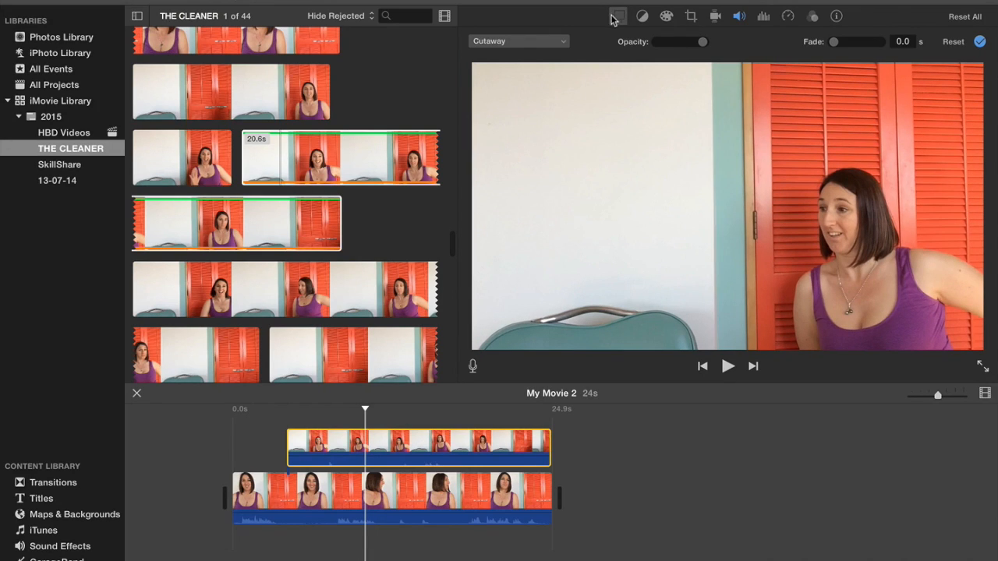
mouse_move(524, 35)
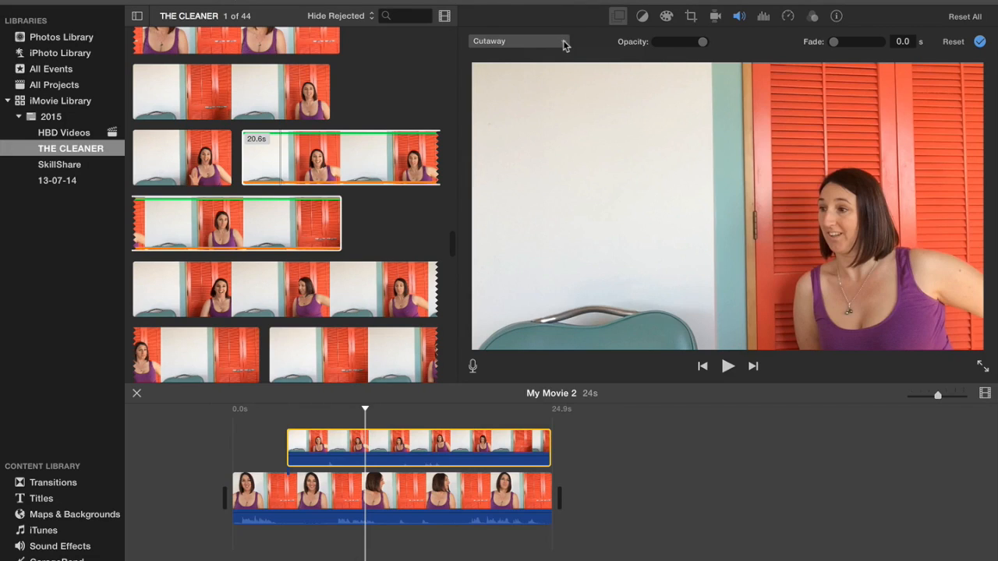
click(518, 41)
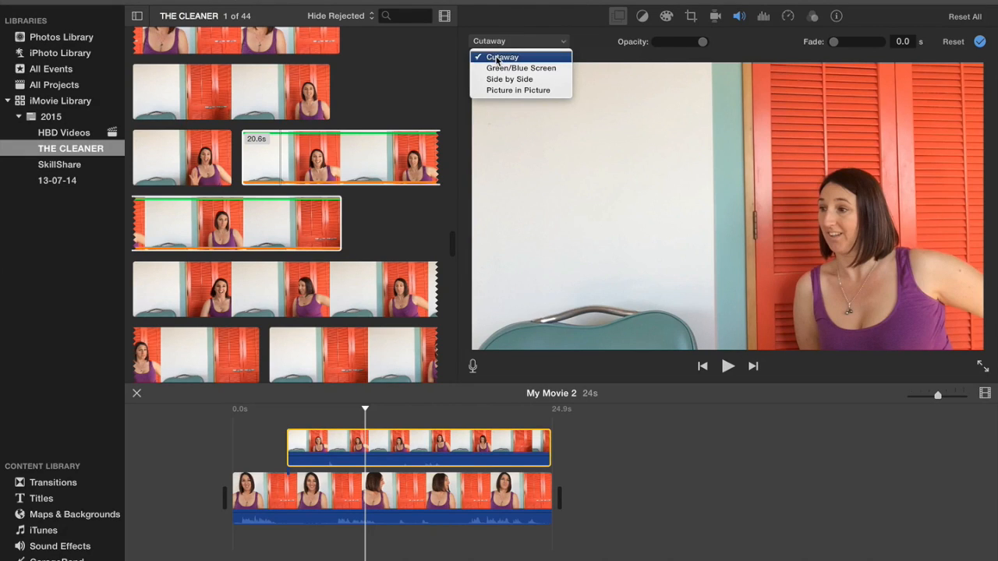
click(501, 56)
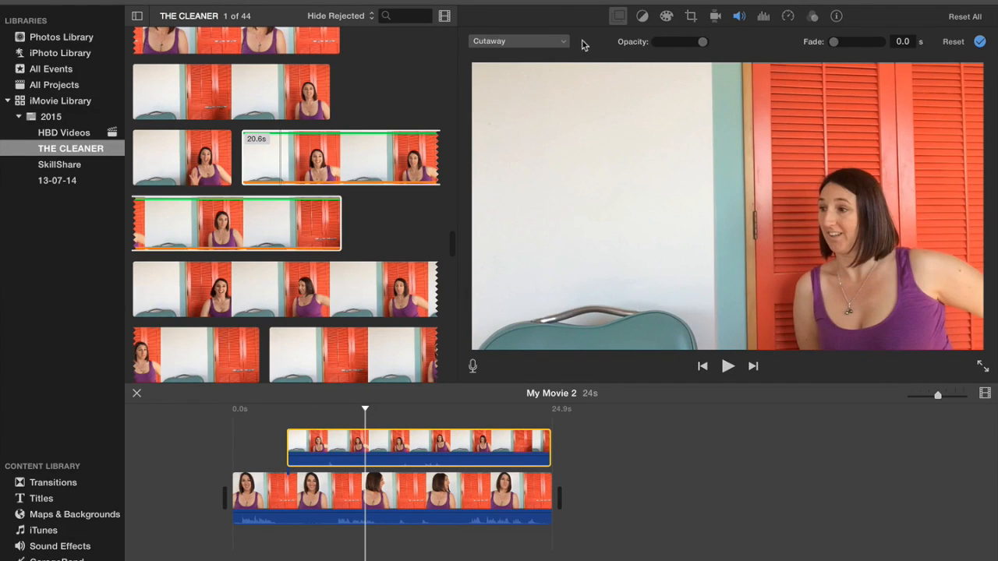
click(519, 40)
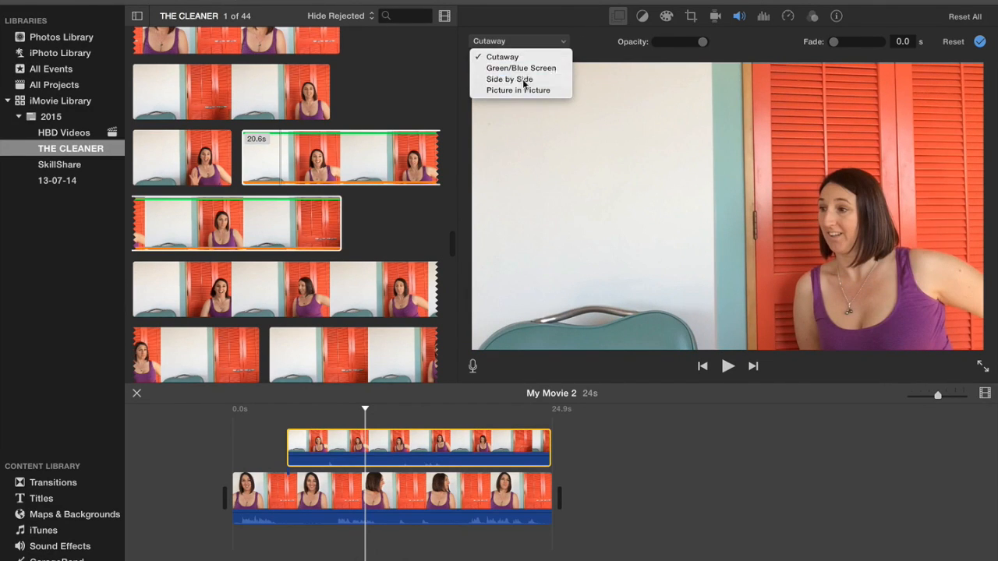
click(509, 79)
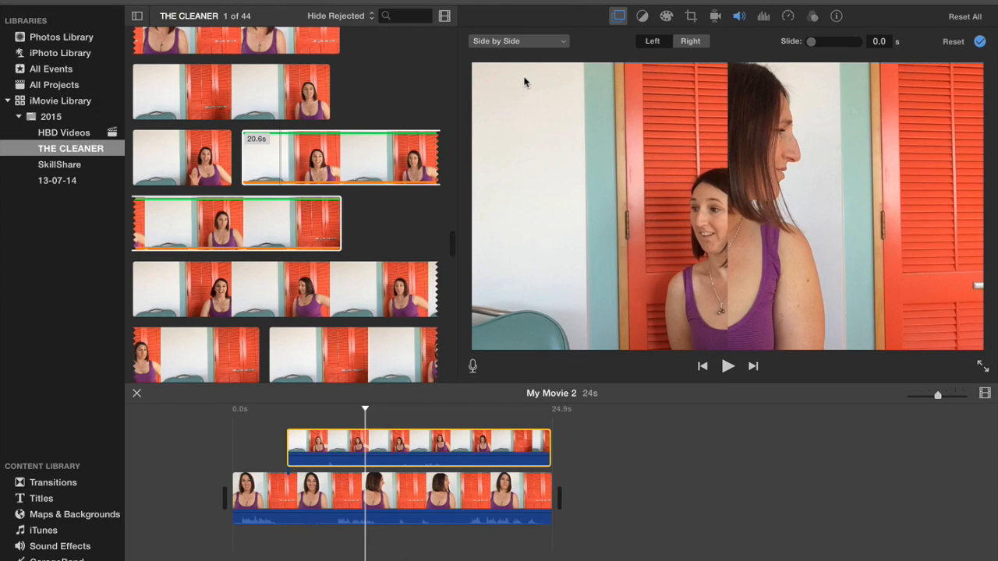
mouse_move(926, 195)
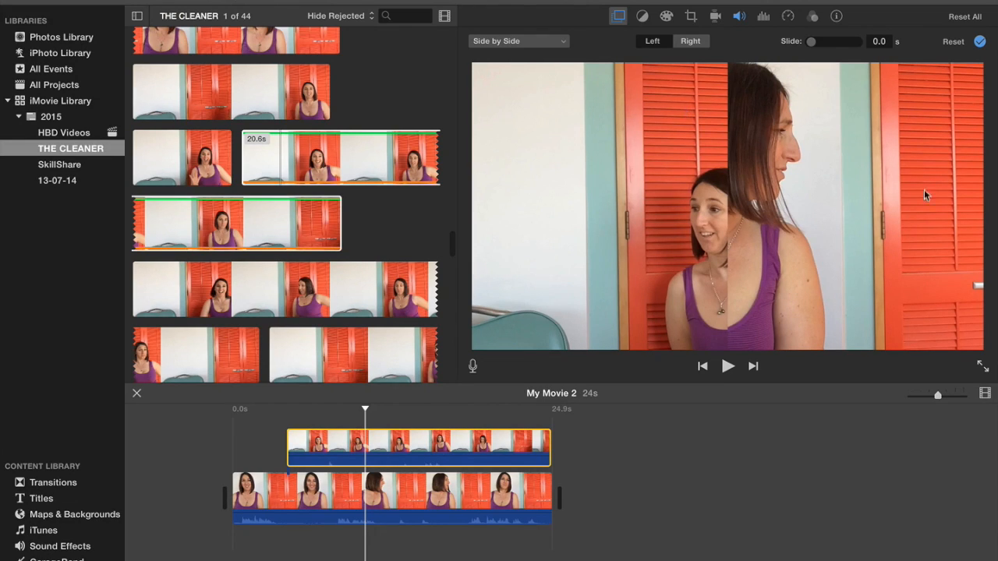
mouse_move(637, 191)
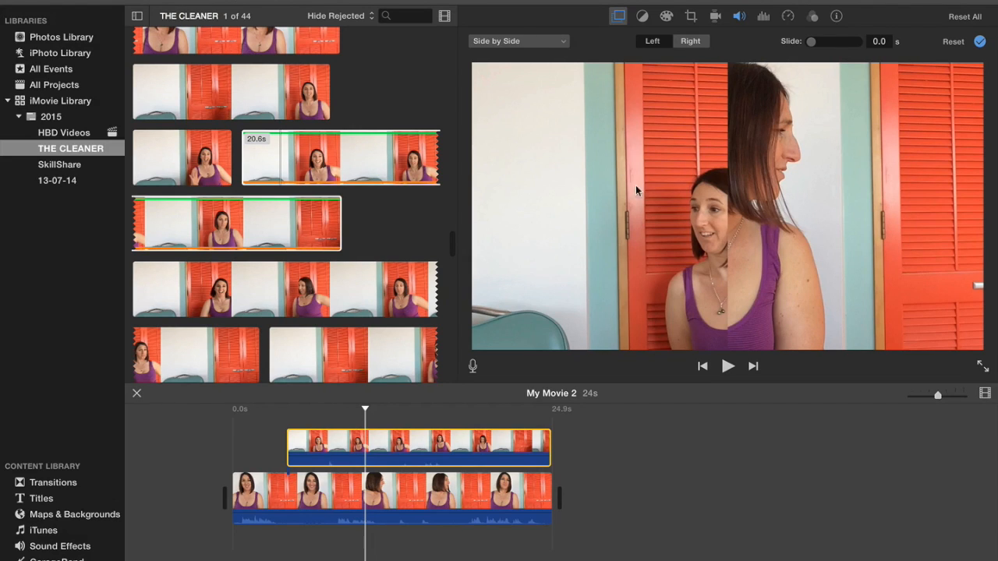
mouse_move(564, 41)
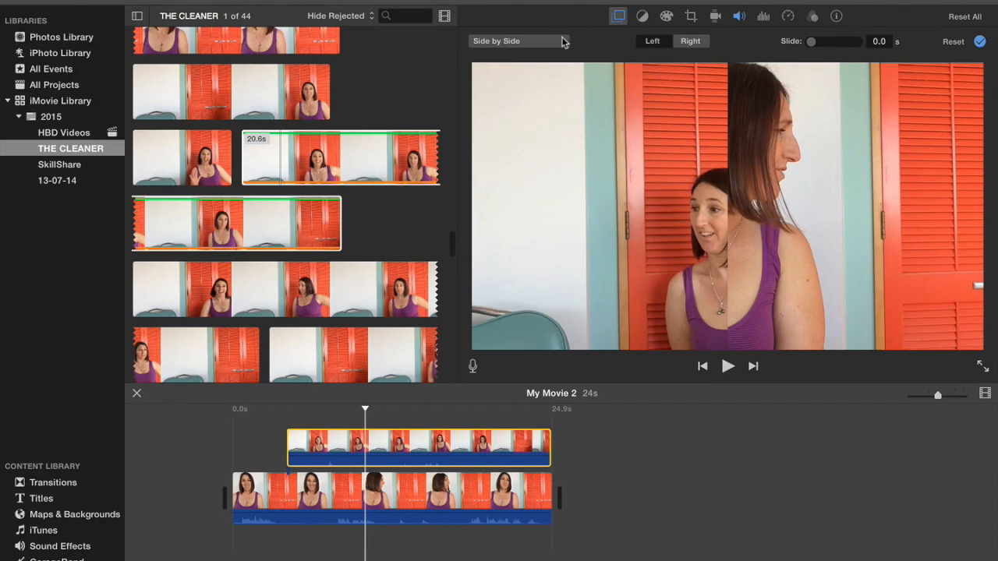
Switch the overlay style to Picture in Picture, then reopen the style list
click(518, 40)
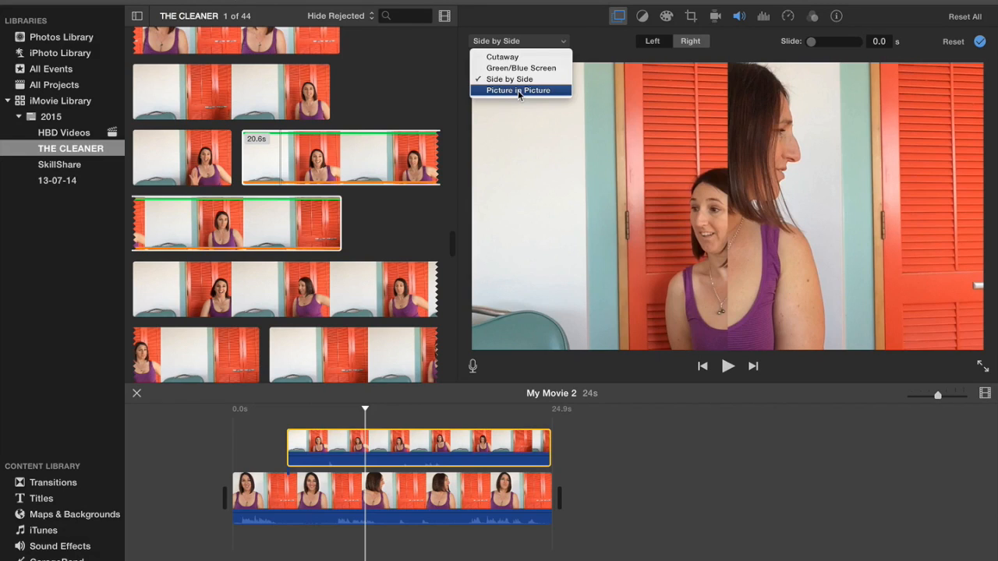
click(518, 89)
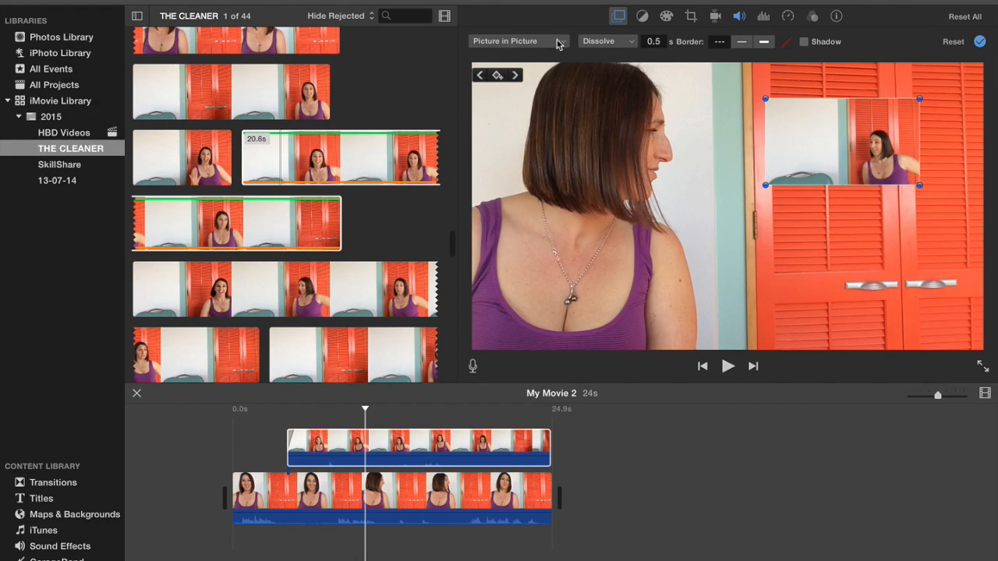
click(517, 40)
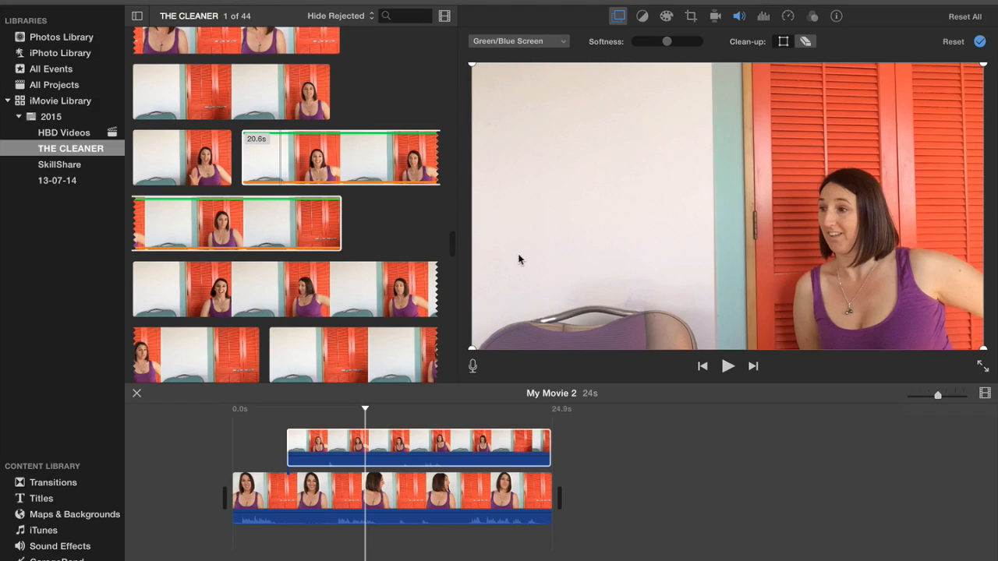
mouse_move(696, 357)
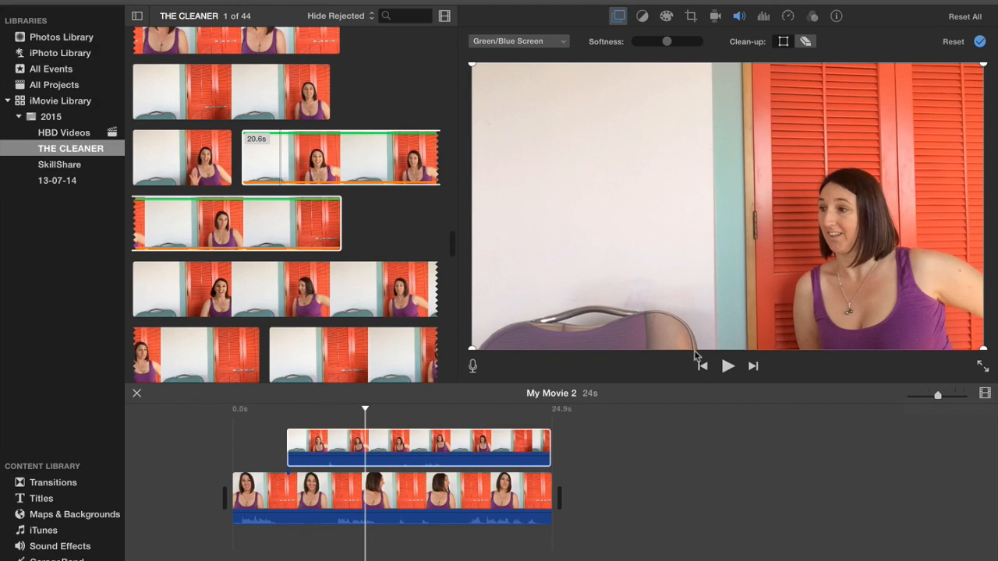
mouse_move(501, 341)
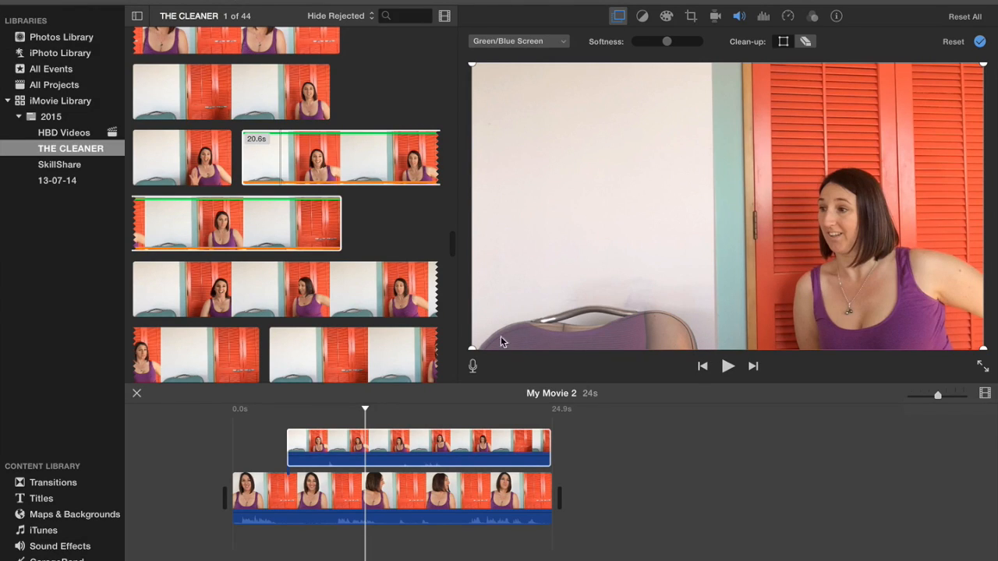
mouse_move(474, 70)
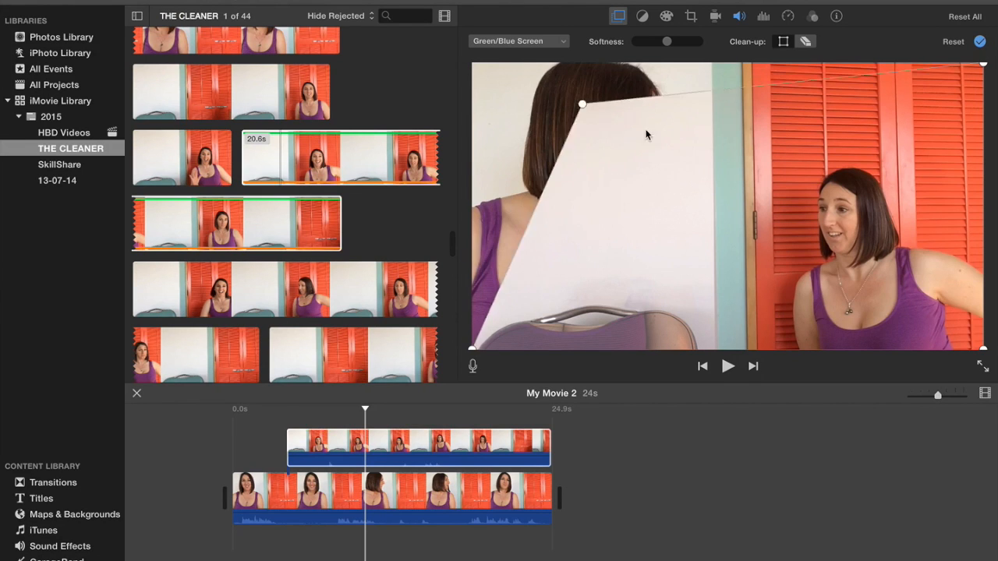
Drag the Green/Blue Screen crop corners onto the wall edge and click away to apply
drag(581, 104, 787, 124)
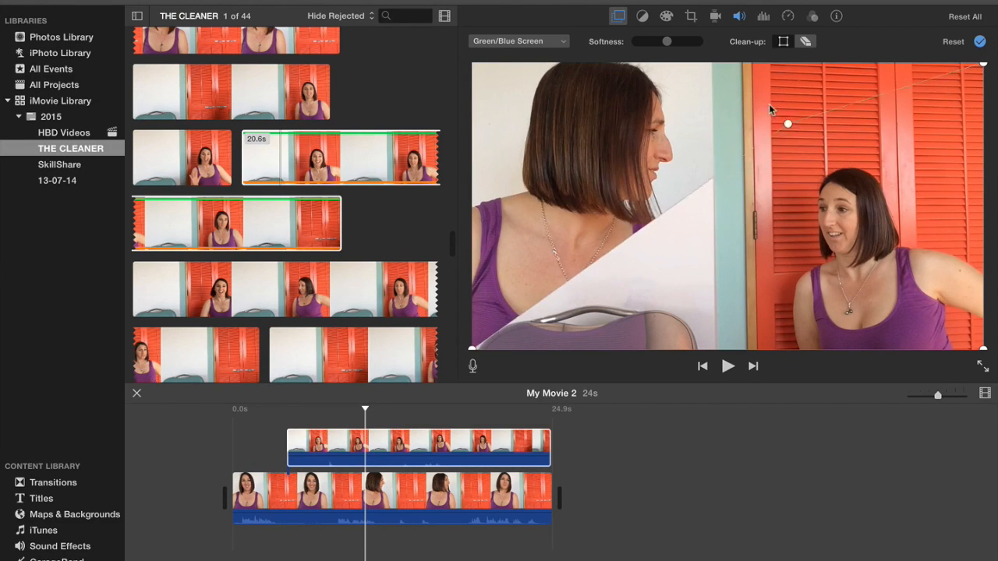
drag(787, 123, 730, 66)
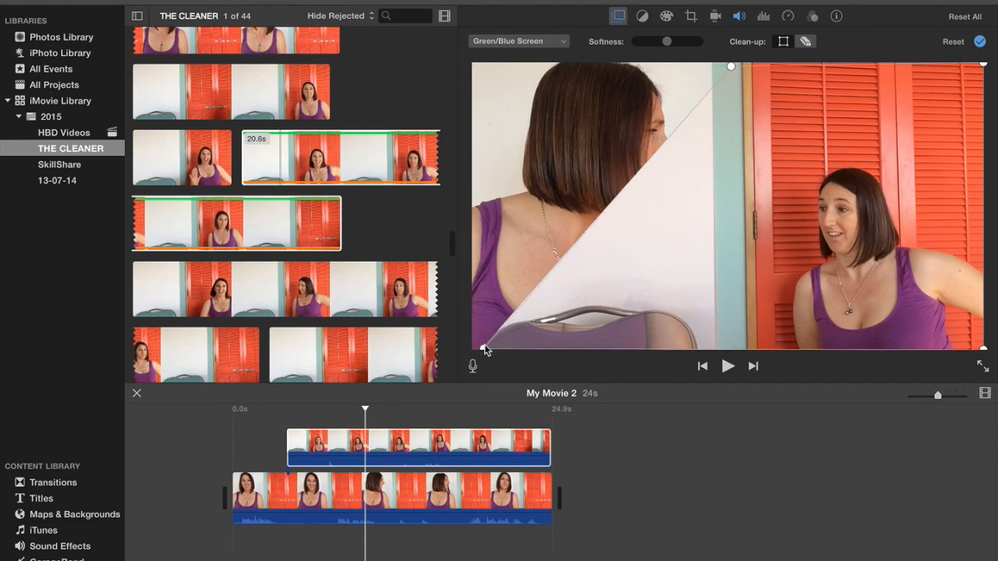
drag(485, 349, 756, 324)
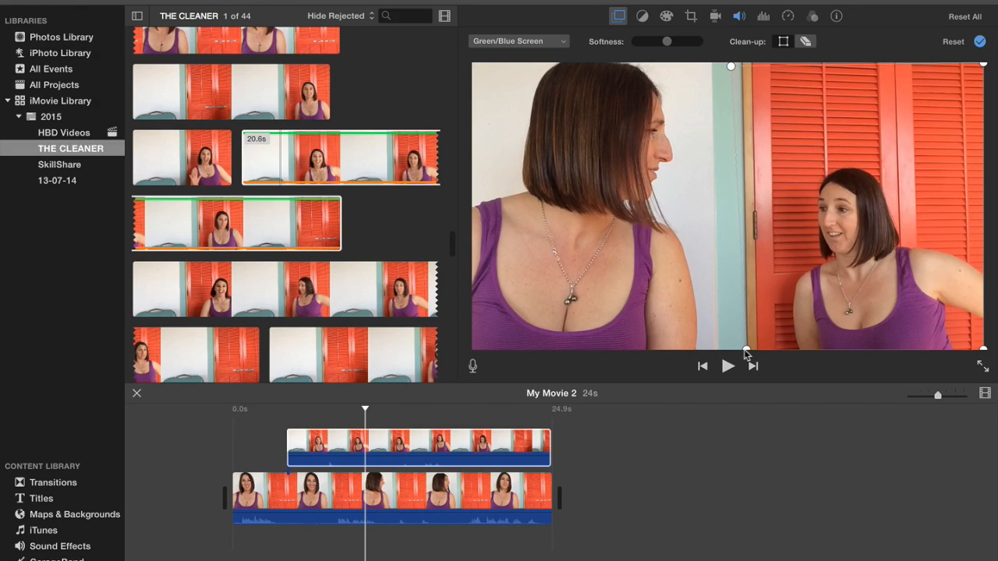
mouse_move(746, 353)
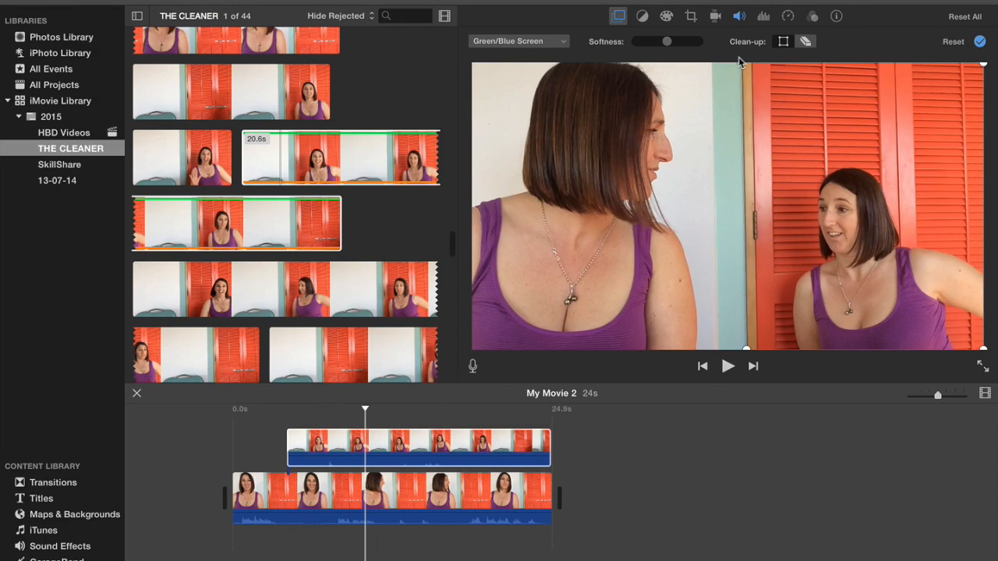
mouse_move(513, 317)
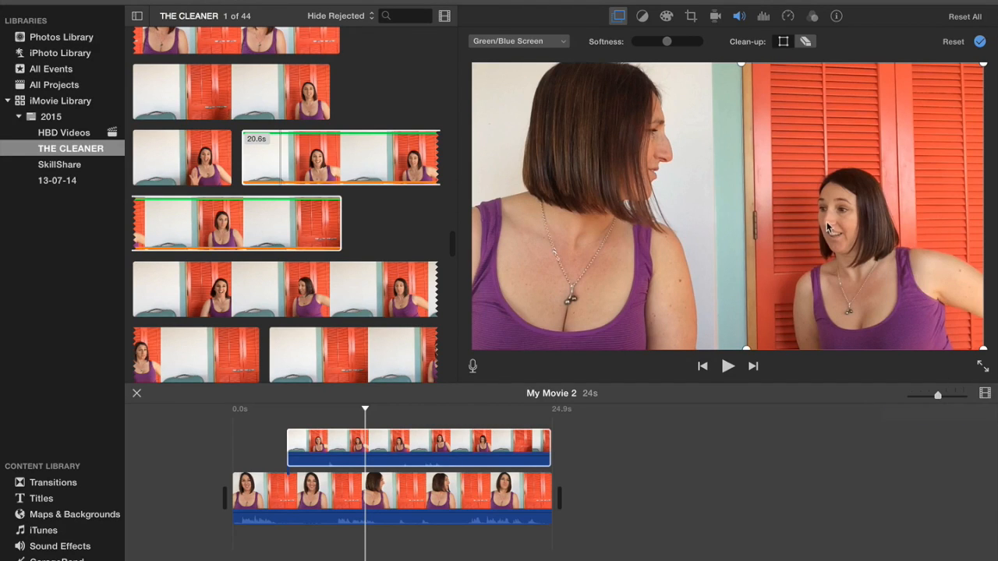
mouse_move(708, 249)
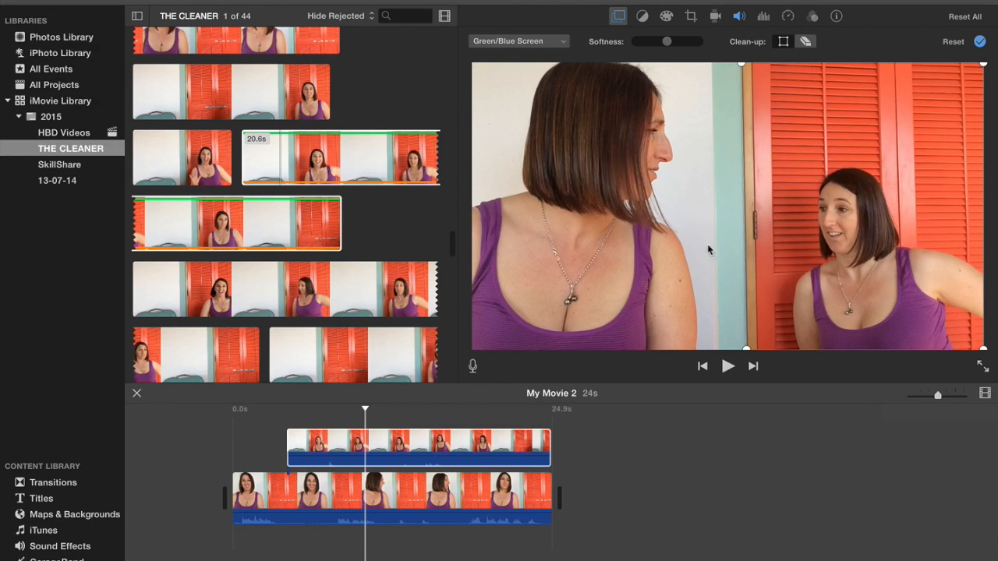
click(418, 447)
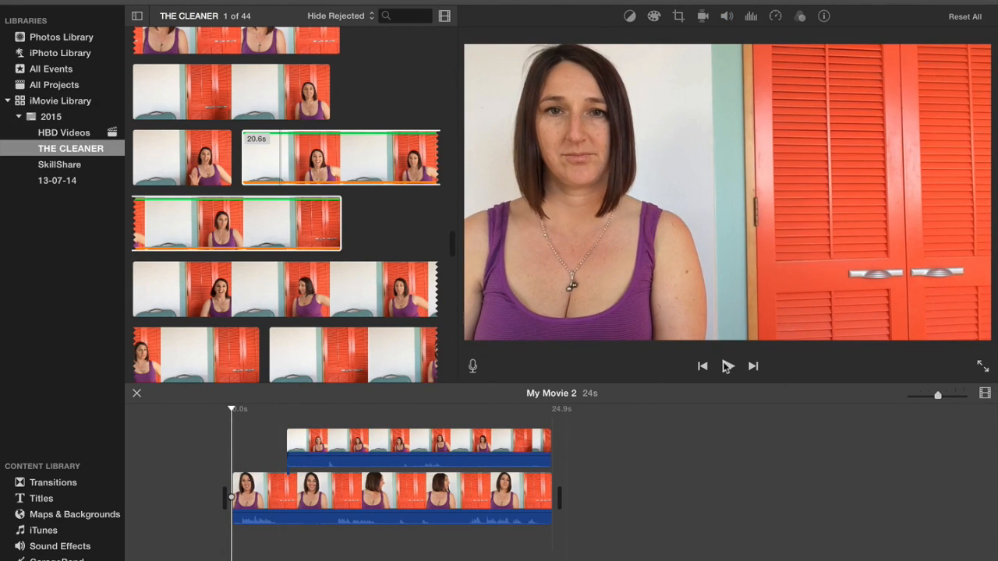
click(726, 366)
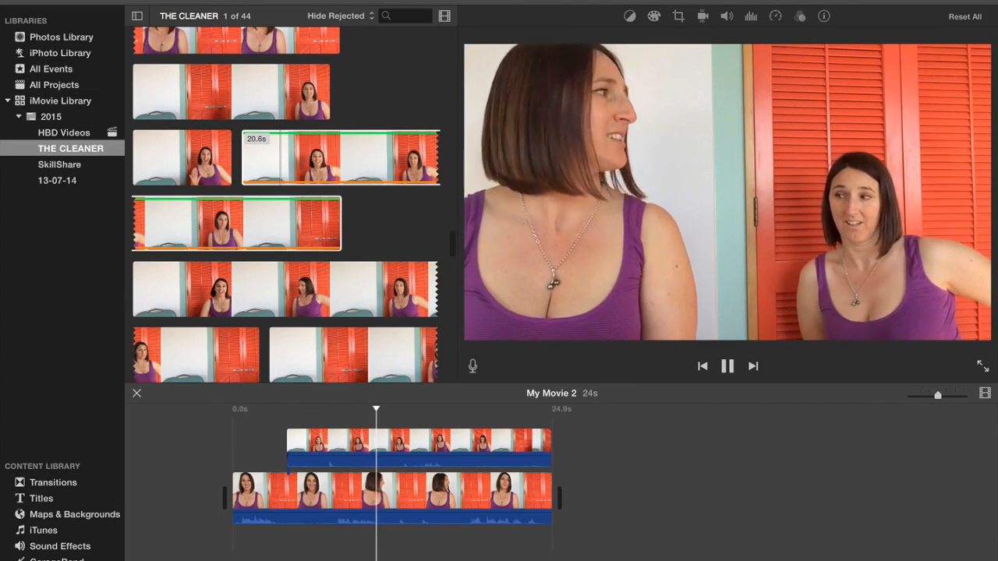
click(726, 365)
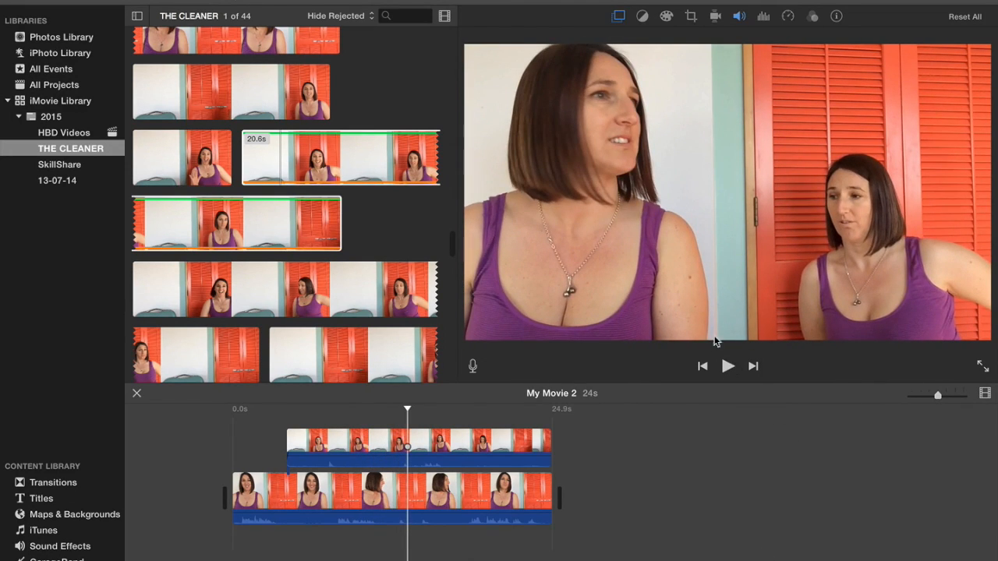
mouse_move(733, 248)
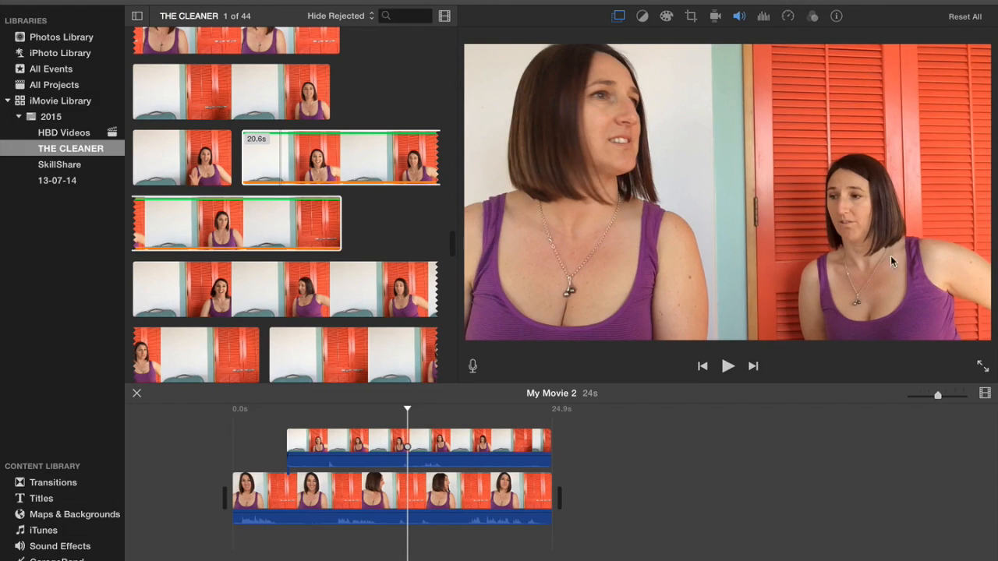
mouse_move(666, 152)
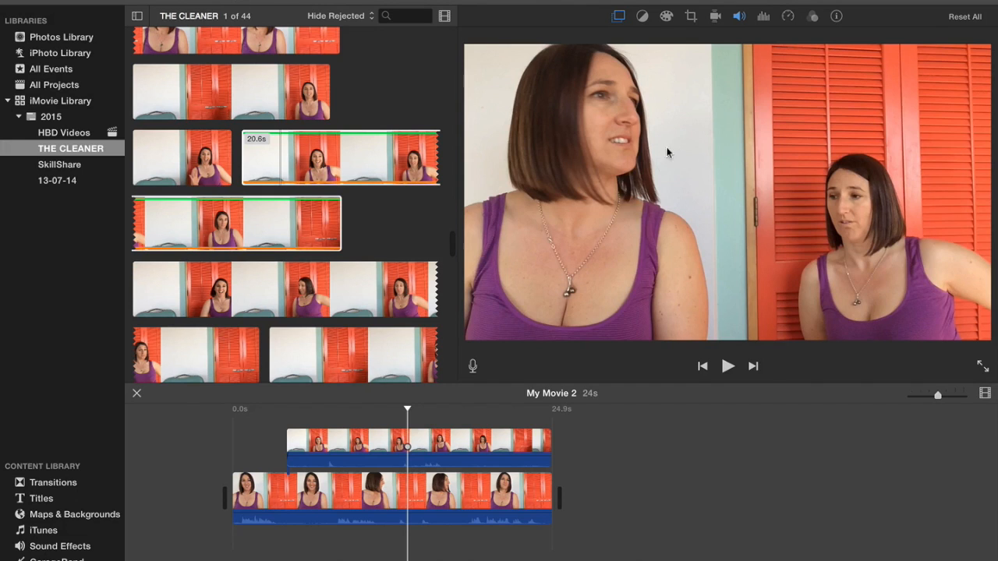